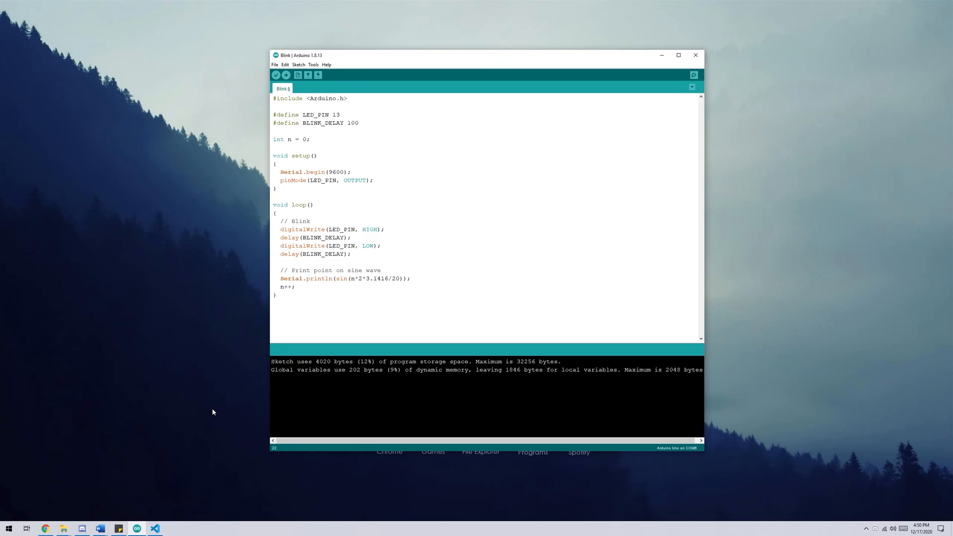
Step: Bring up the serial monitor to watch the Blink sketch's sine values stream in
click(381, 270)
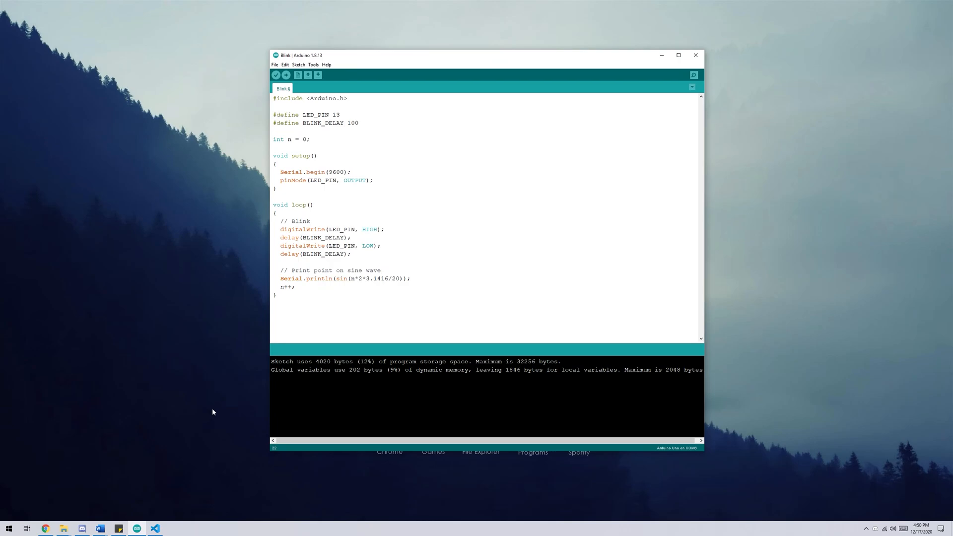
click(381, 270)
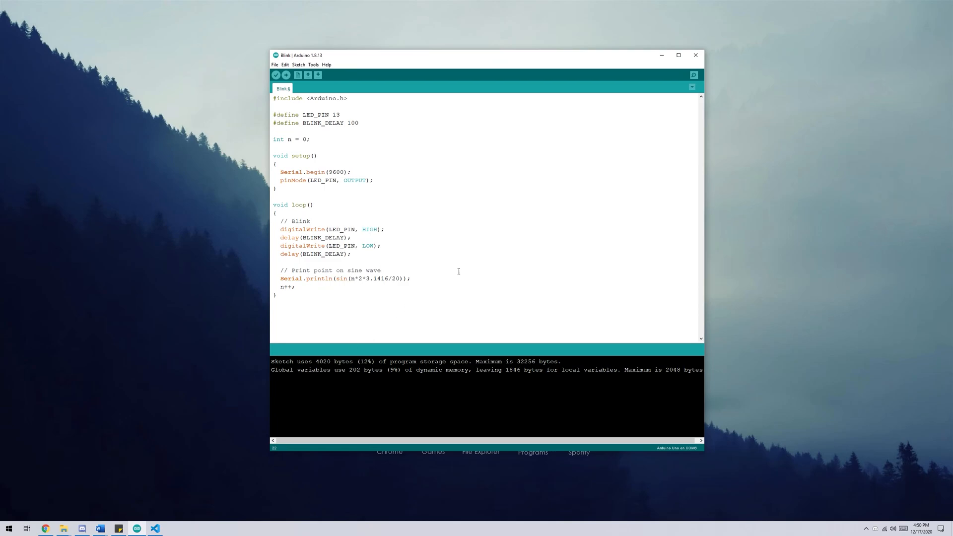
click(693, 74)
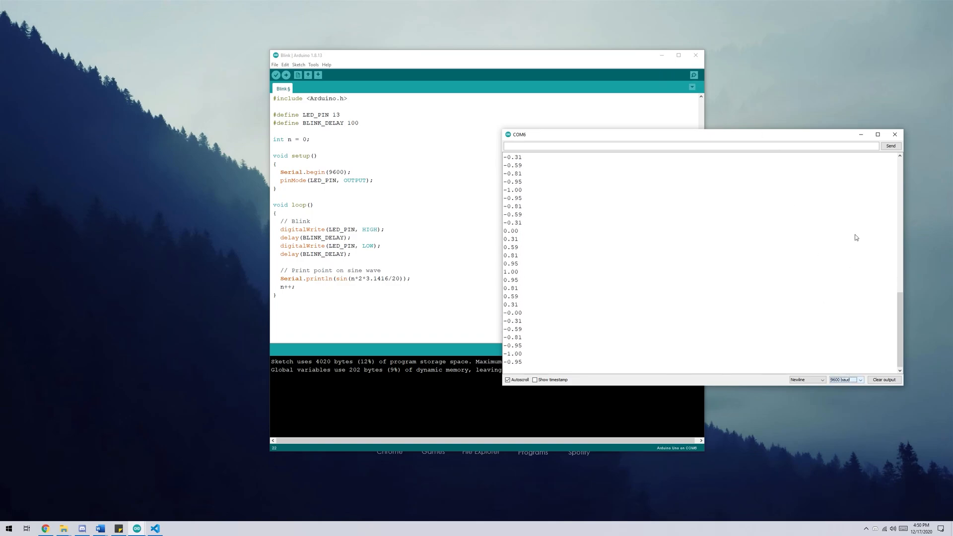
Step: Swap the Serial Monitor for the Serial Plotter graphing the sine wave, then switch to the browser
click(894, 134)
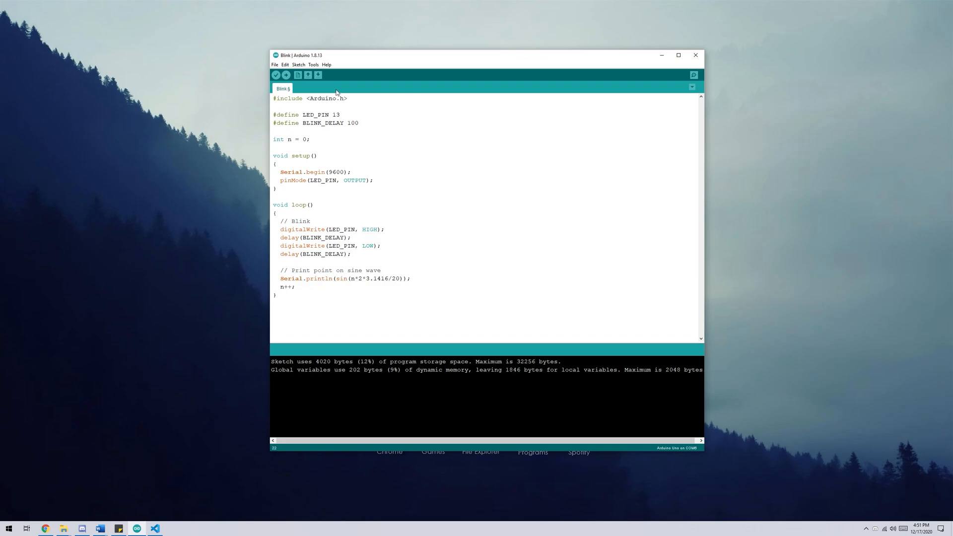
click(313, 65)
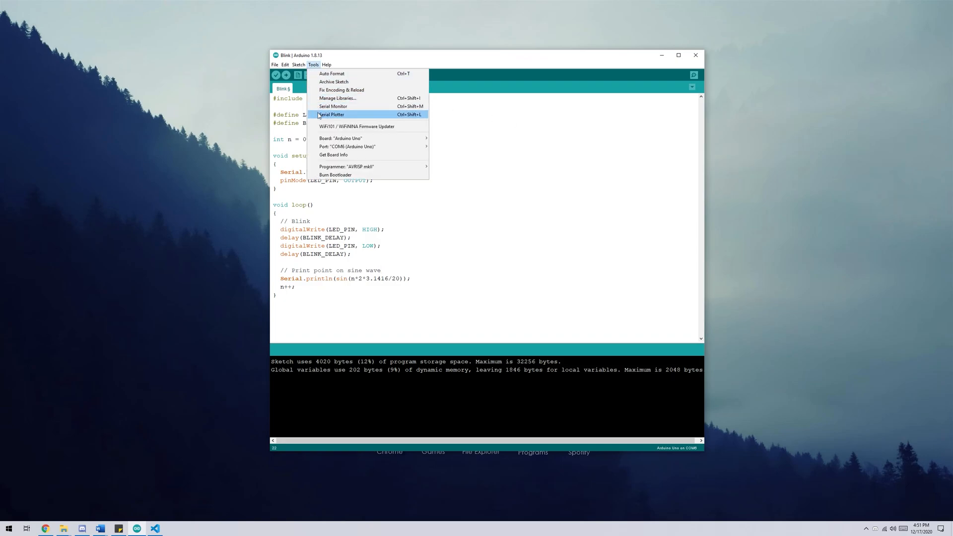
click(331, 114)
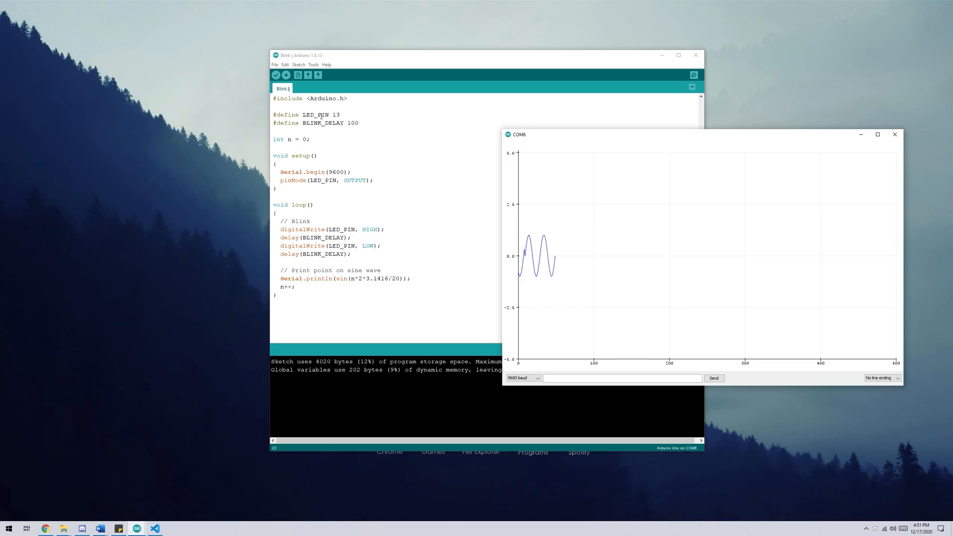
click(46, 527)
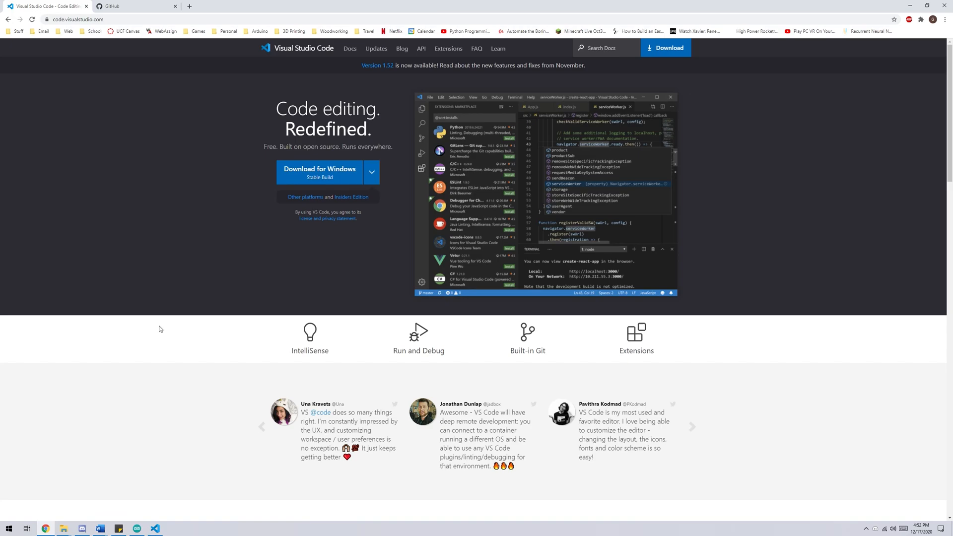
Step: Go to the Visual Studio Code website to download the editor
click(154, 527)
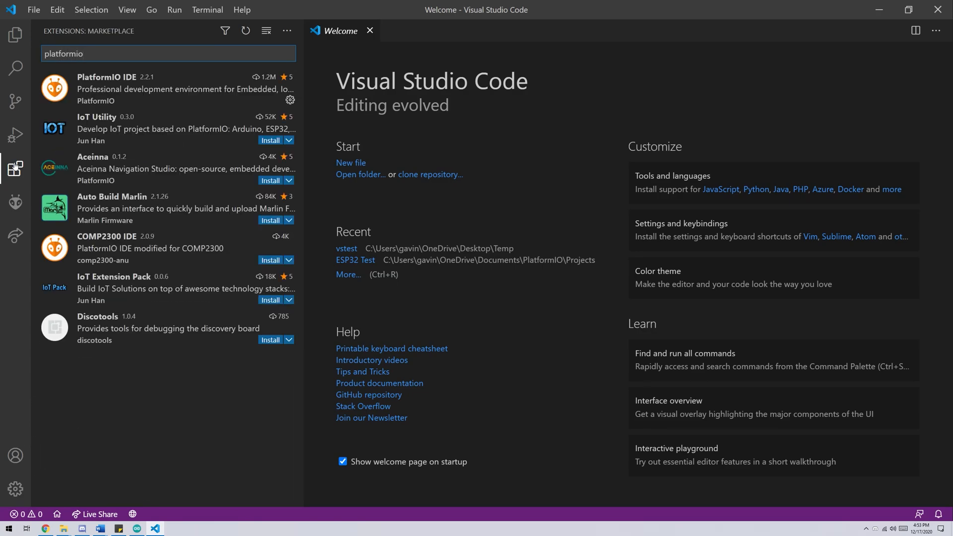
Step: Install the PlatformIO IDE extension from its marketplace details page
click(121, 89)
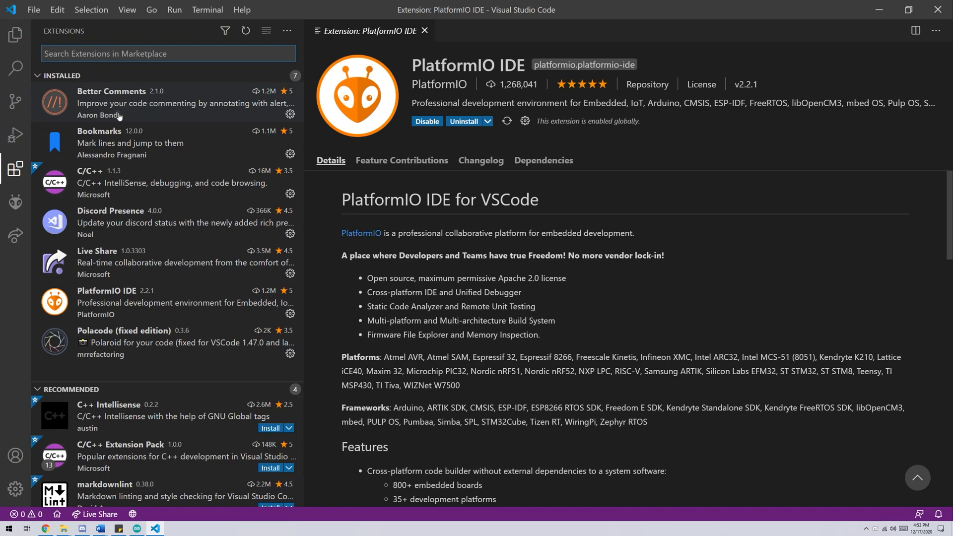
mouse_move(154, 258)
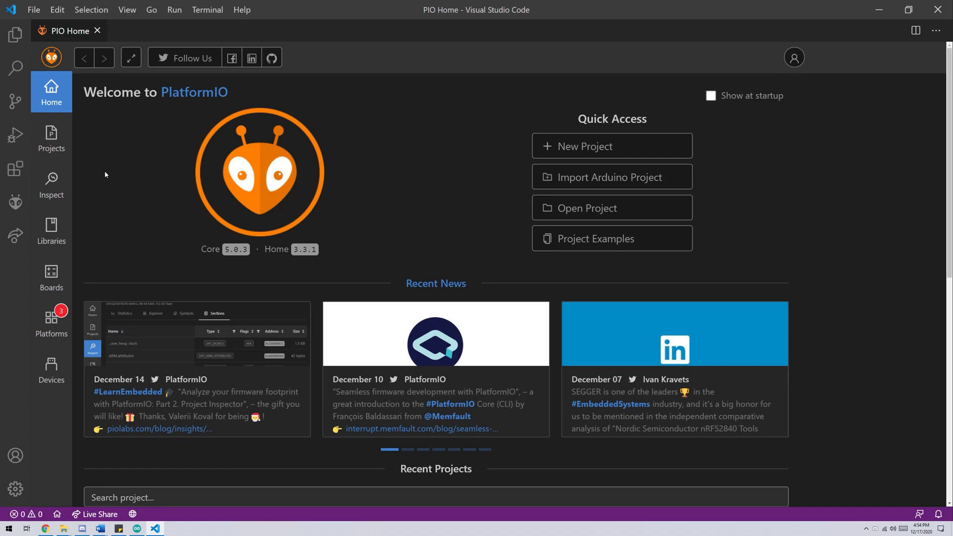
mouse_move(101, 32)
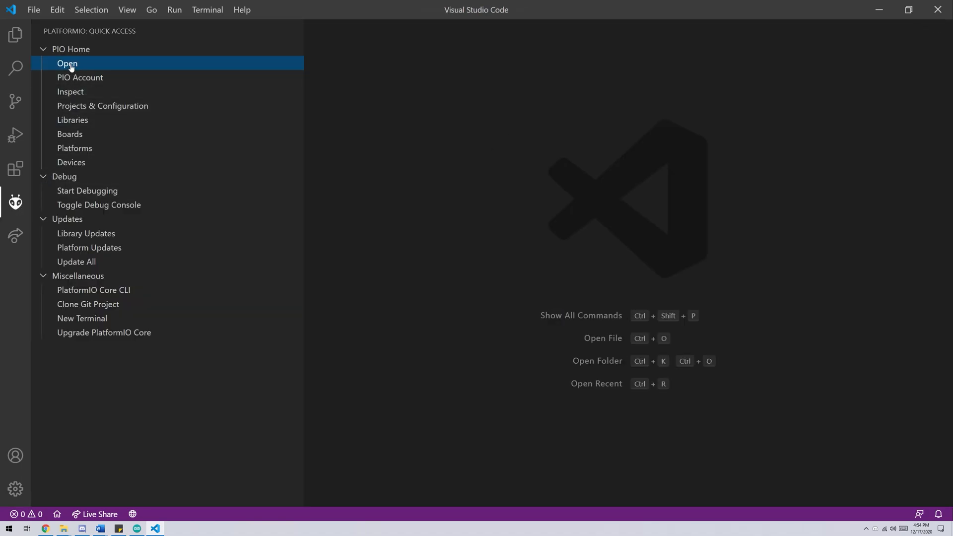
Step: Reopen PlatformIO Home from the PlatformIO quick access list
click(68, 64)
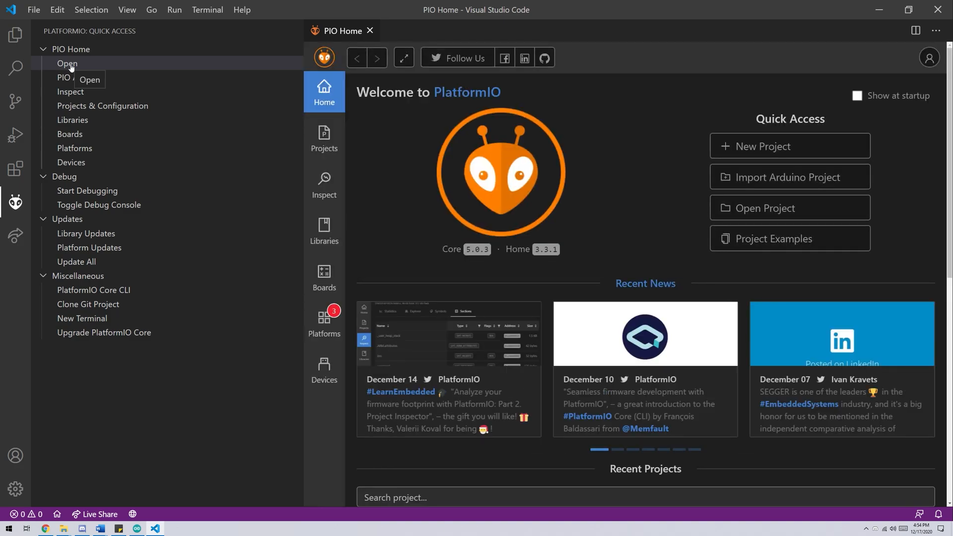
mouse_move(157, 71)
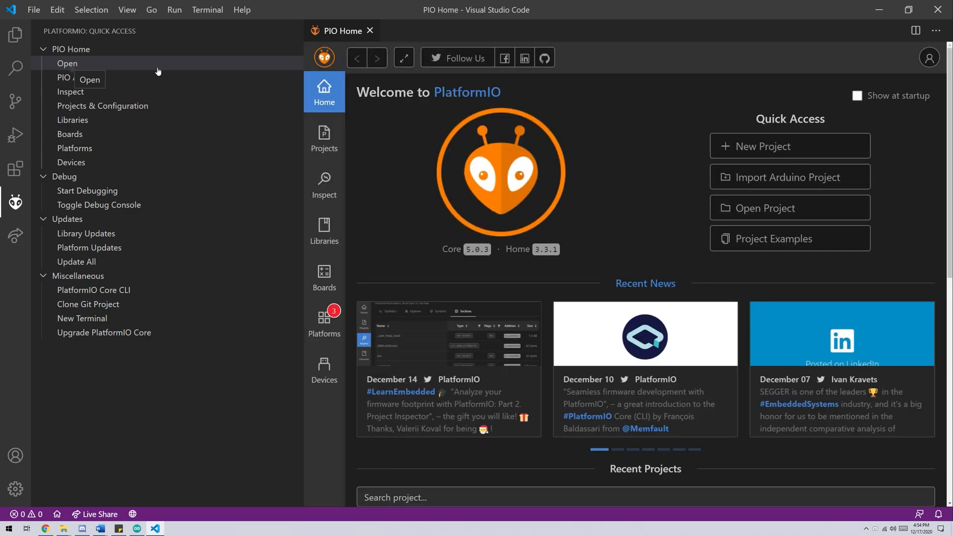
Step: Create PlatformIO project Demo1 for the Arduino Uno board with the Arduino framework
click(789, 146)
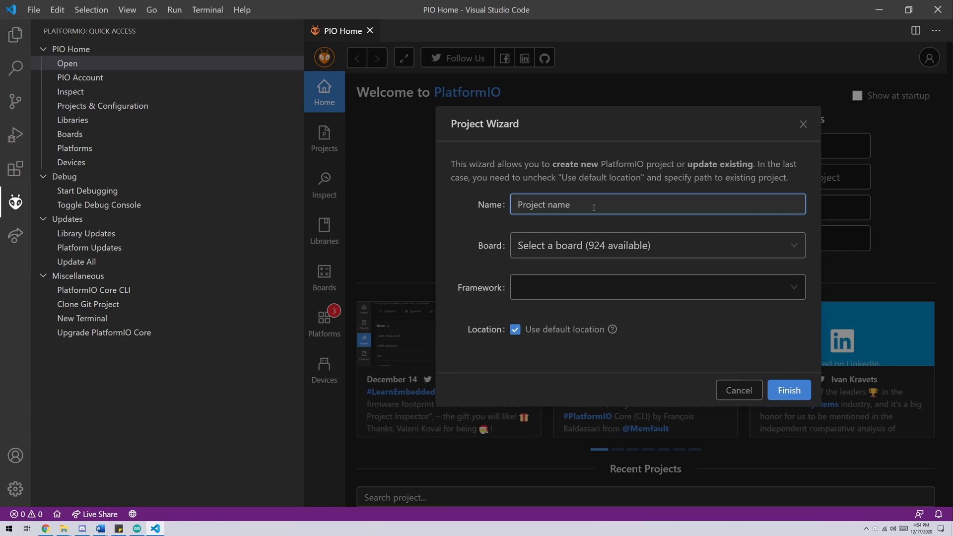
text(Demo1)
click(658, 245)
text(A)
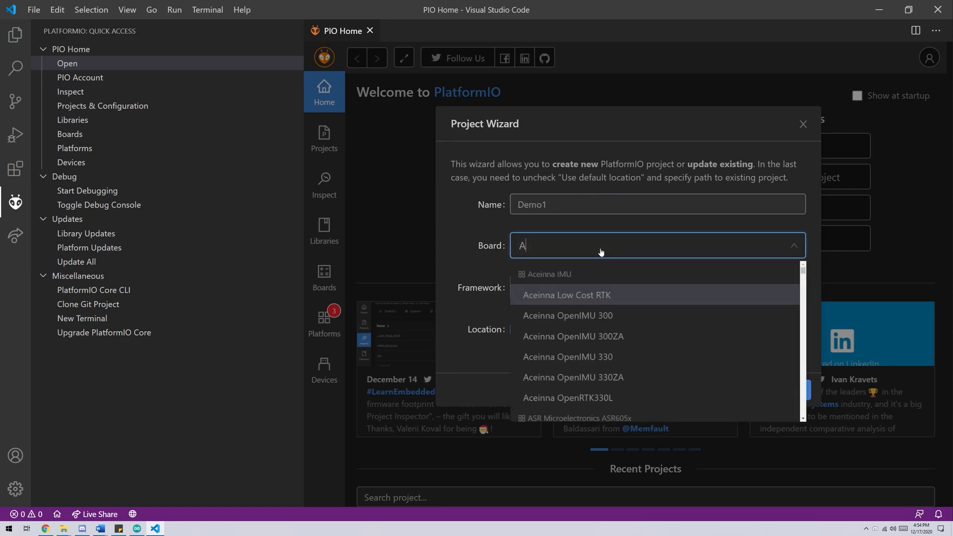
text(Uno)
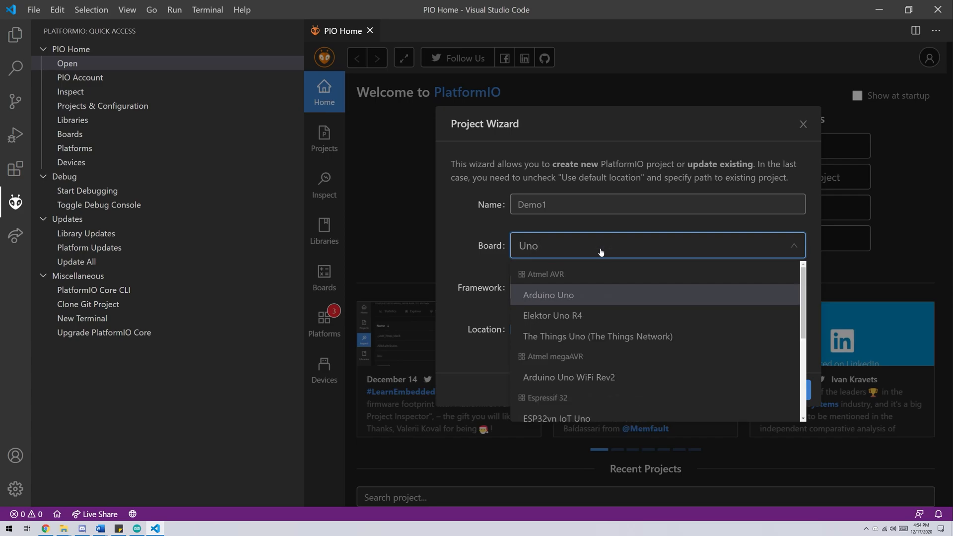
click(548, 295)
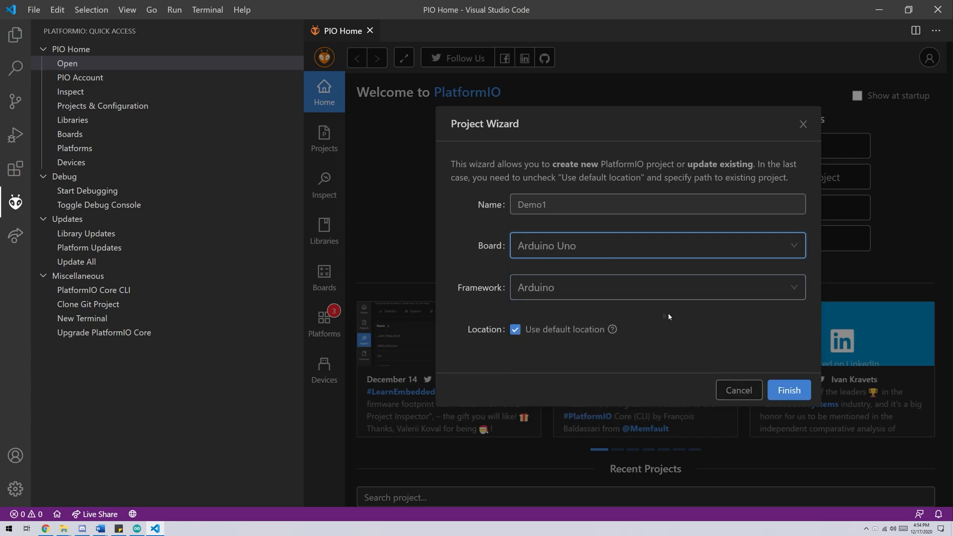
click(788, 389)
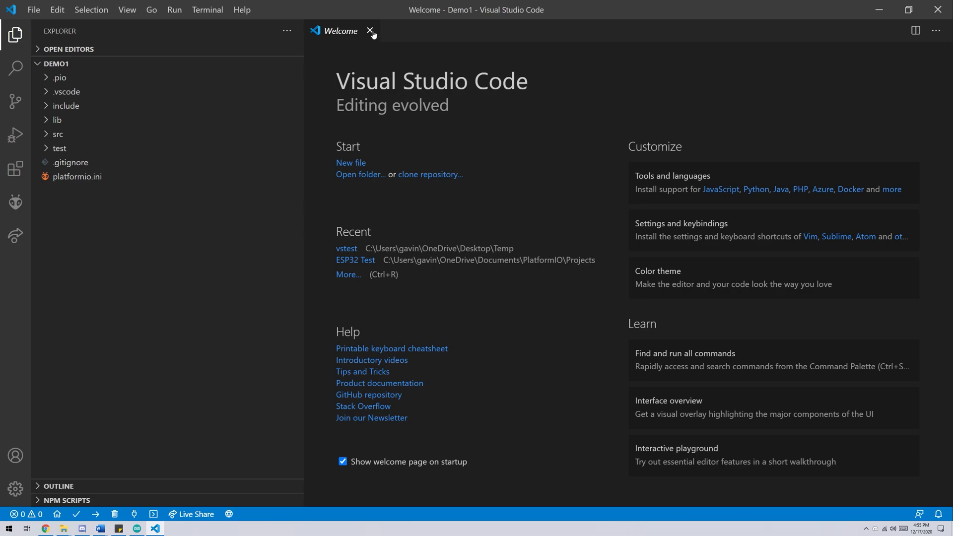
Step: Close the welcome page, reveal Demo1 in the file browser and open platformio.ini
click(370, 31)
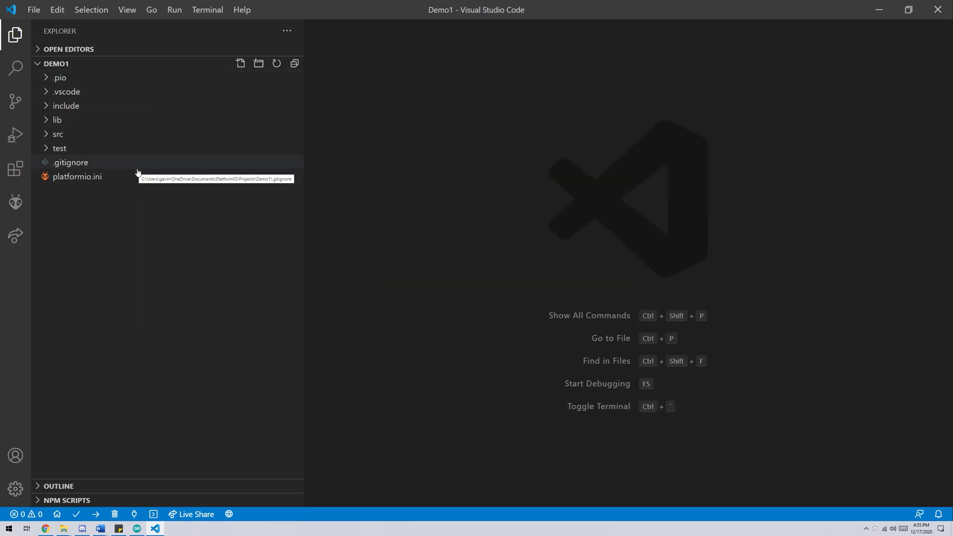
mouse_move(139, 192)
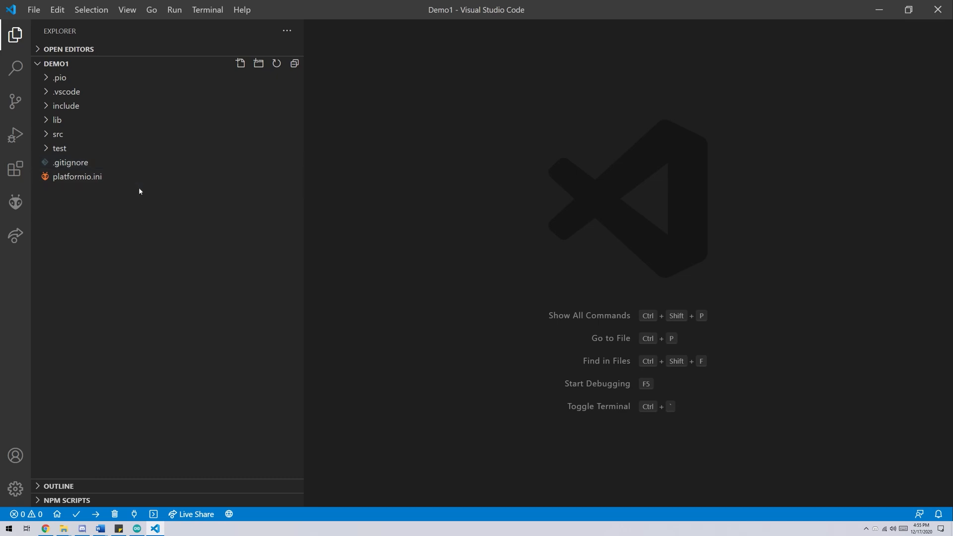
mouse_move(336, 263)
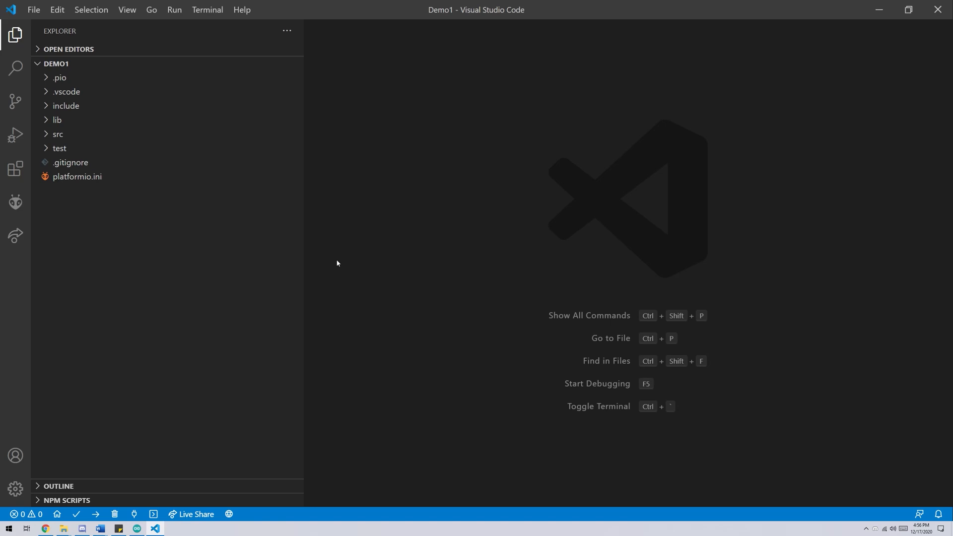
right_click(337, 262)
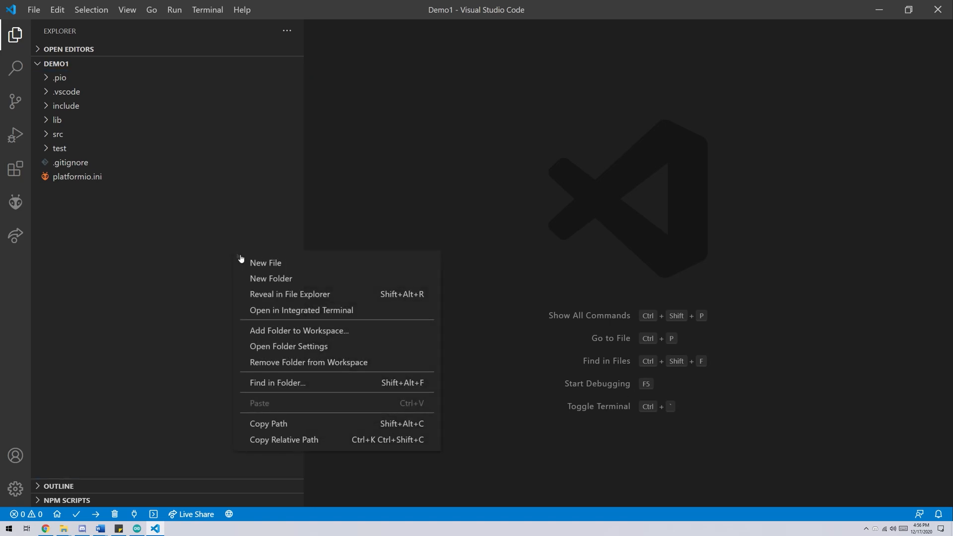
click(658, 361)
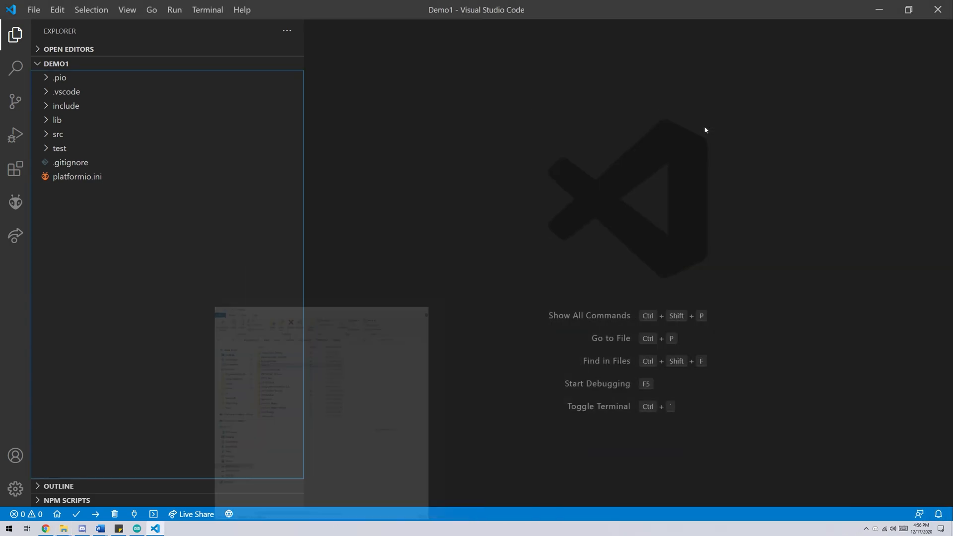
double_click(78, 176)
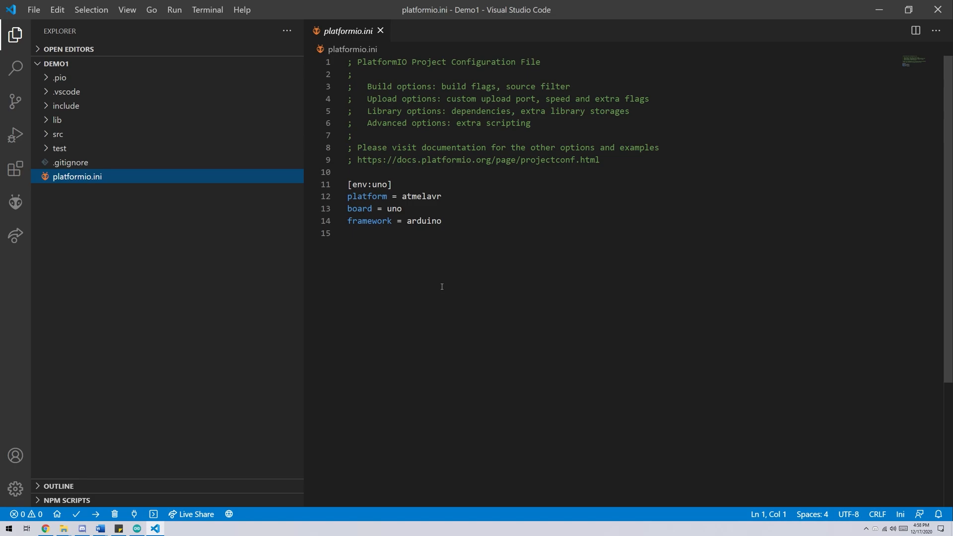
Step: Add monitor_speed = 115200 to platformio.ini, checking it against the Arduino IDE sketch
text(mo)
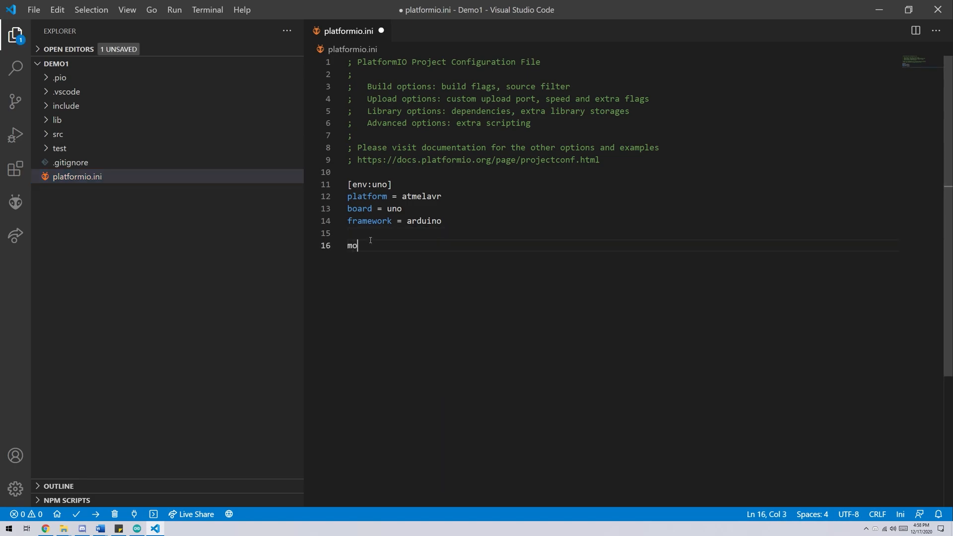
text(nitor_speed = 115200)
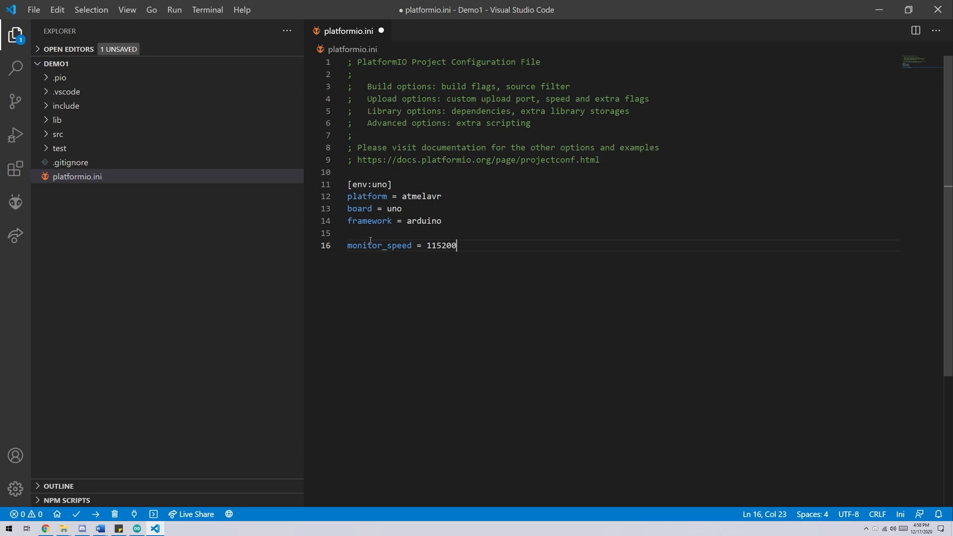
click(136, 528)
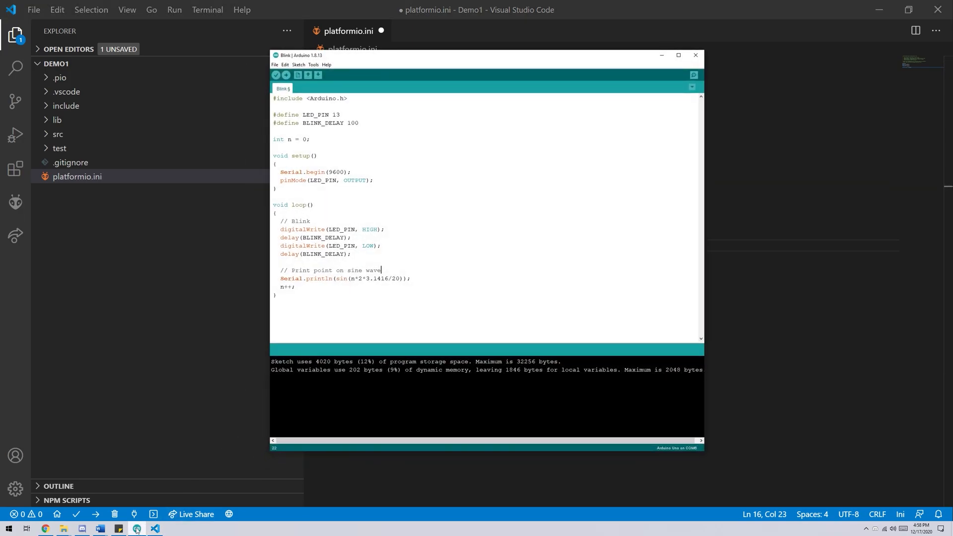
click(694, 75)
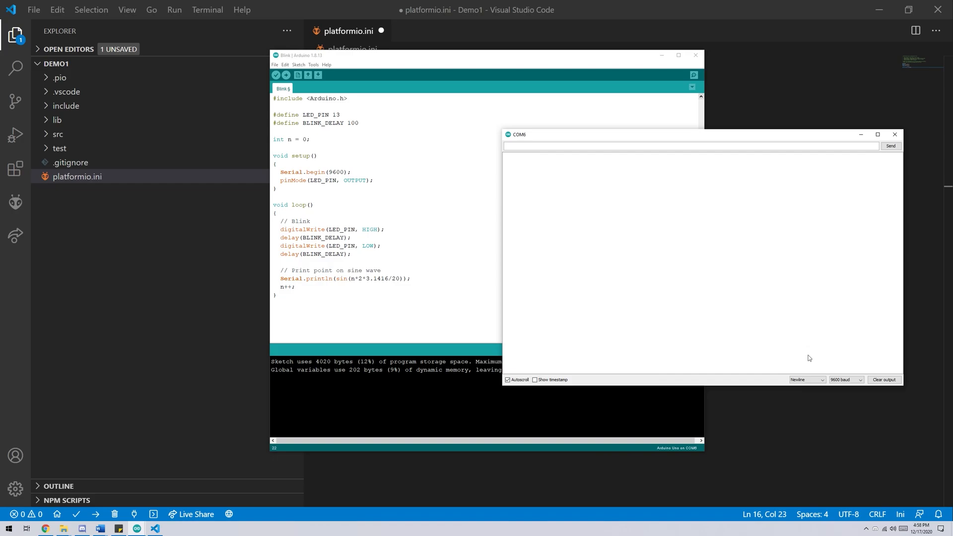
click(845, 380)
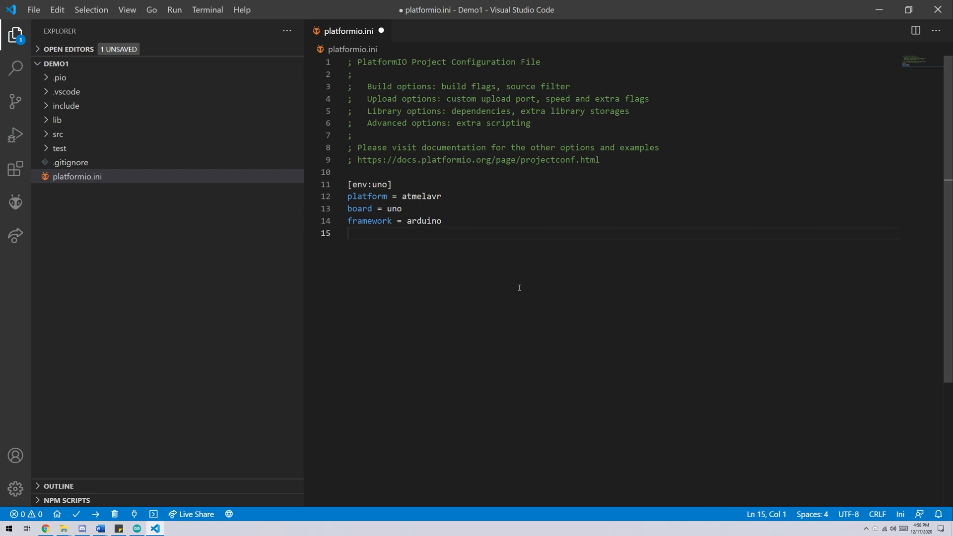
mouse_move(381, 31)
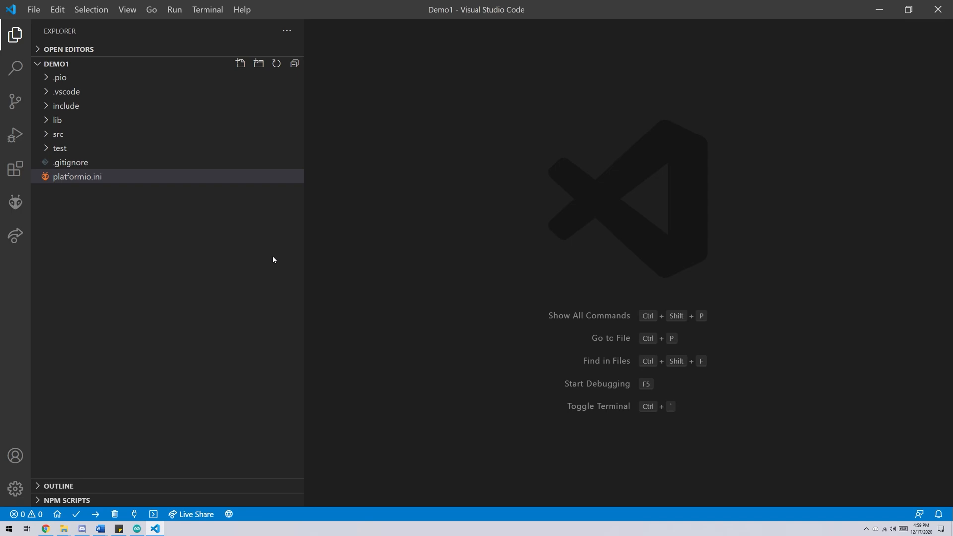
Step: Open main.cpp from Demo1's src folder
click(57, 134)
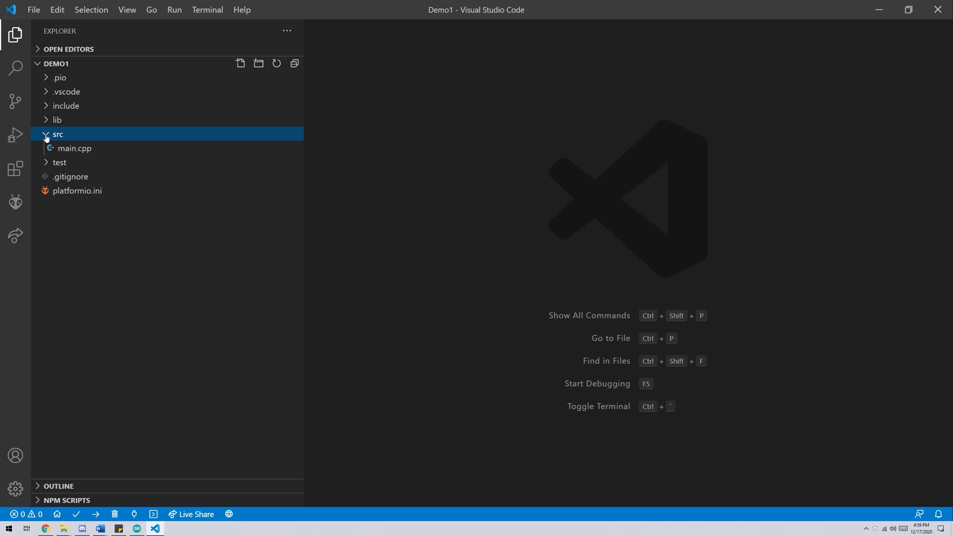
click(75, 148)
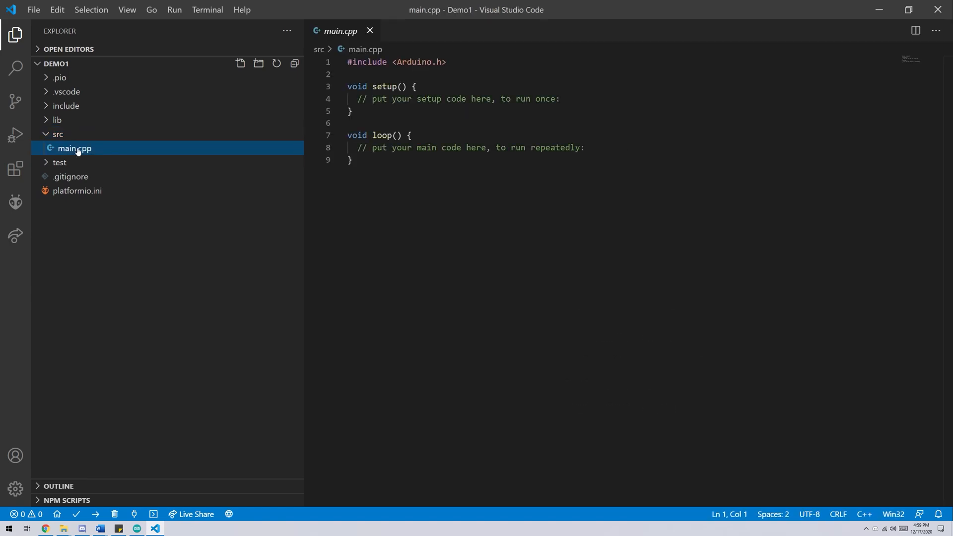
Step: Replace main.cpp's template with the Blink/sine sketch and upload it to the Uno
click(367, 147)
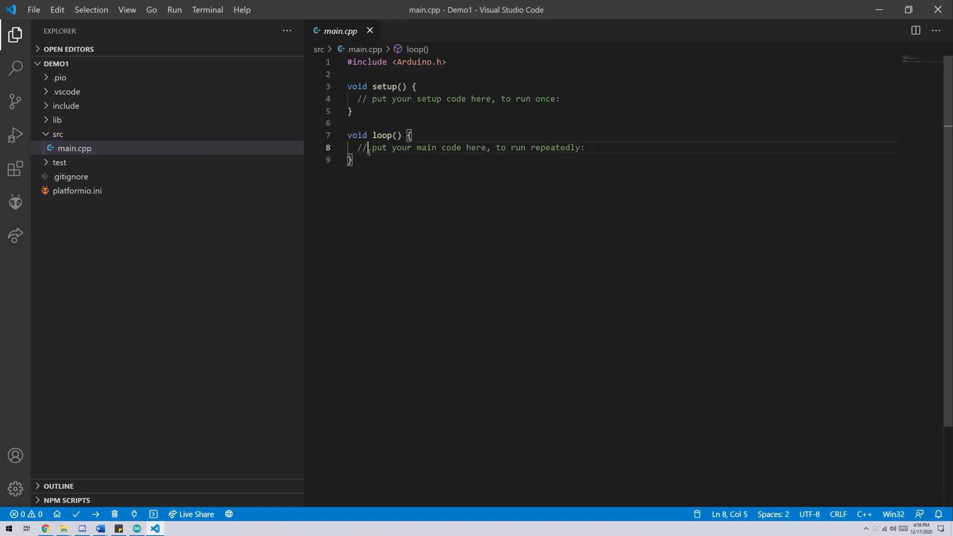
key(ctrl+a)
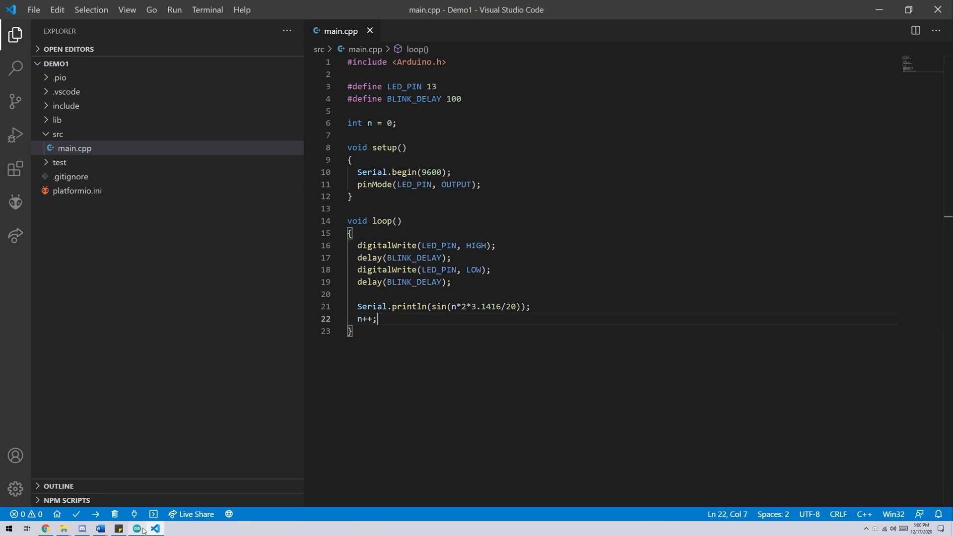
click(275, 75)
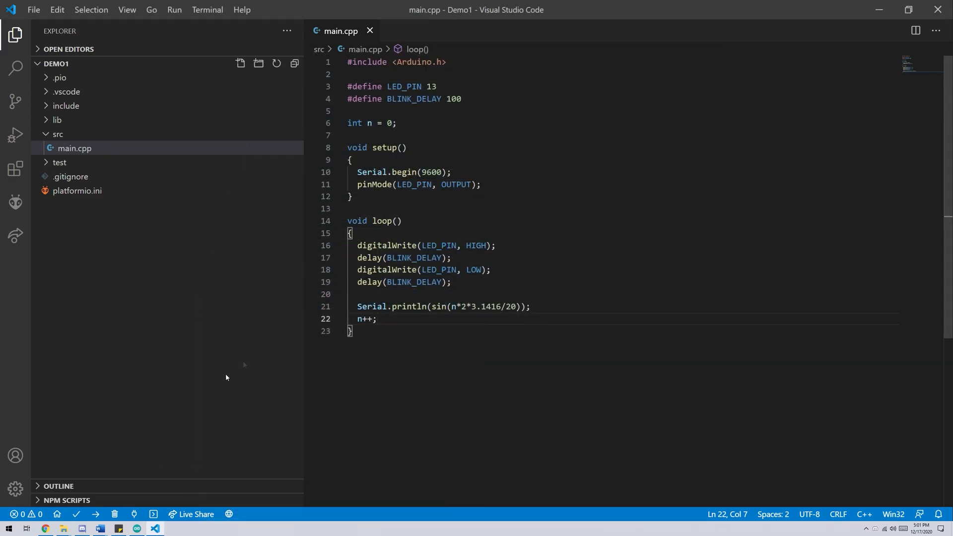
mouse_move(78, 513)
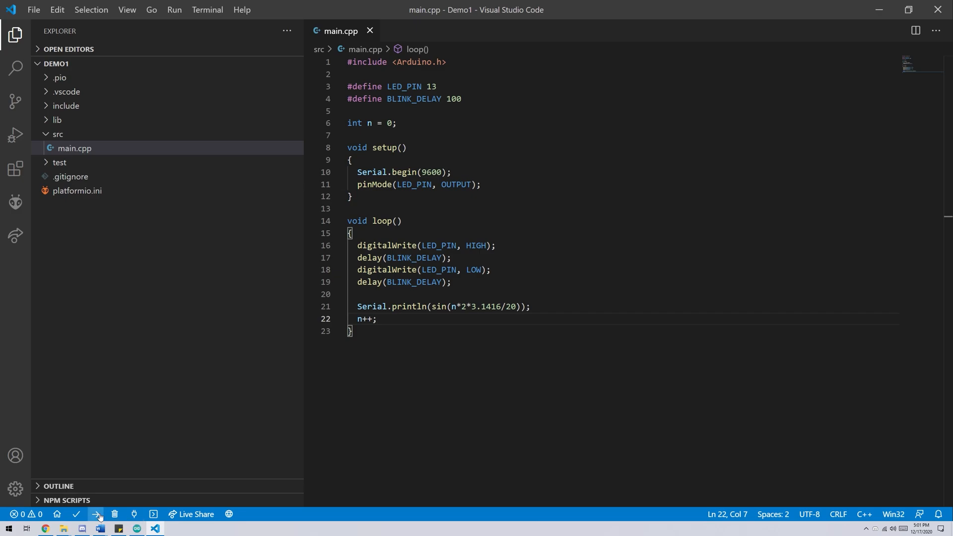
click(97, 513)
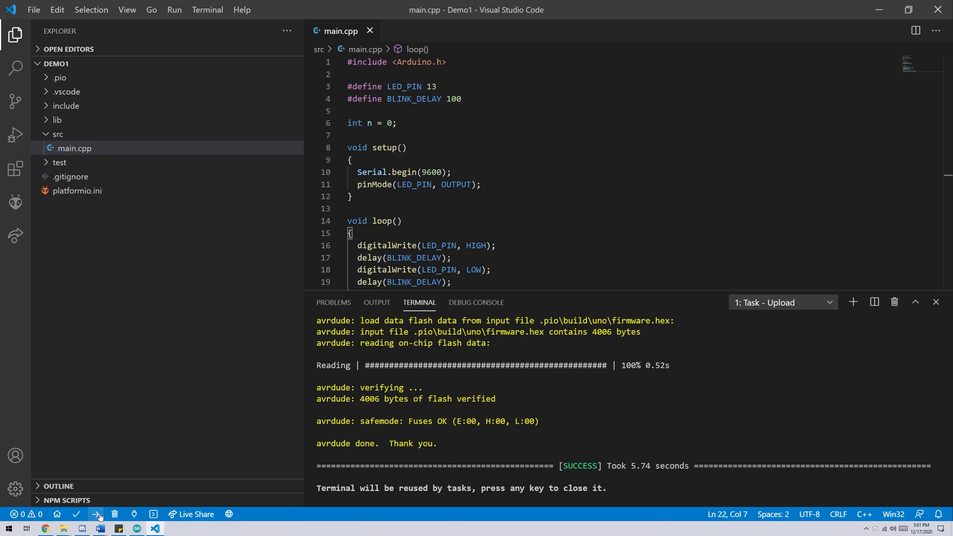
mouse_move(136, 514)
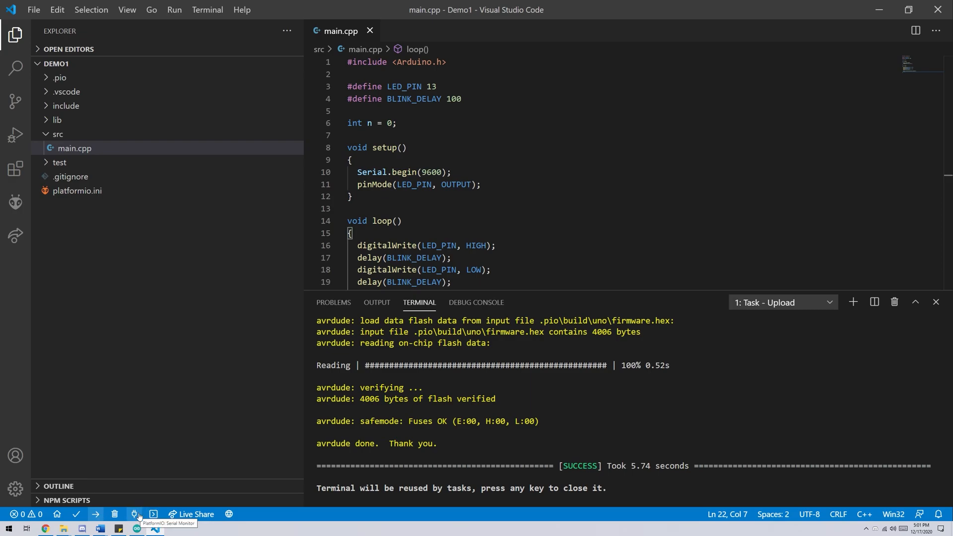
Step: Start the PlatformIO serial monitor to stream the Uno sketch's sine-wave values
click(137, 514)
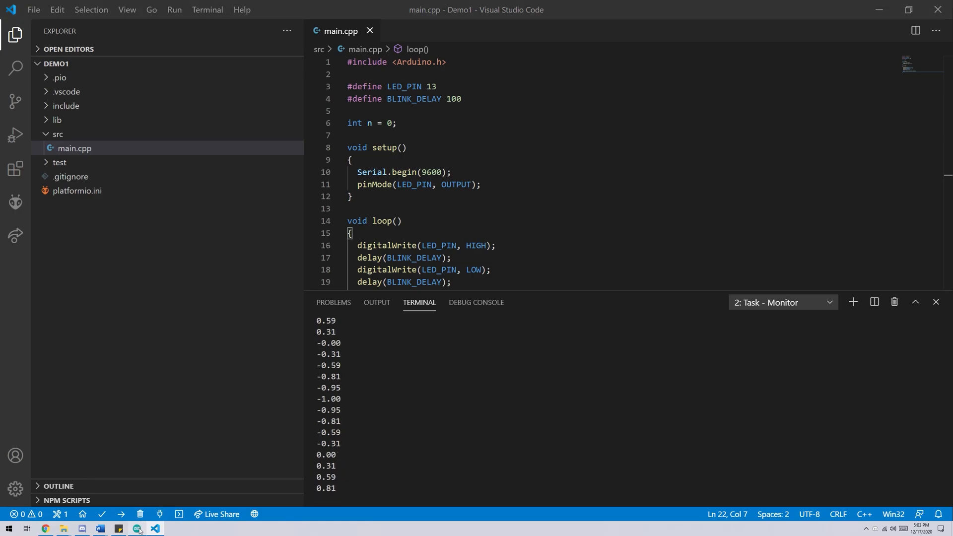
Step: Confirm Arduino IDE reports COM6 busy, then kill VS Code's Monitor terminal
click(313, 65)
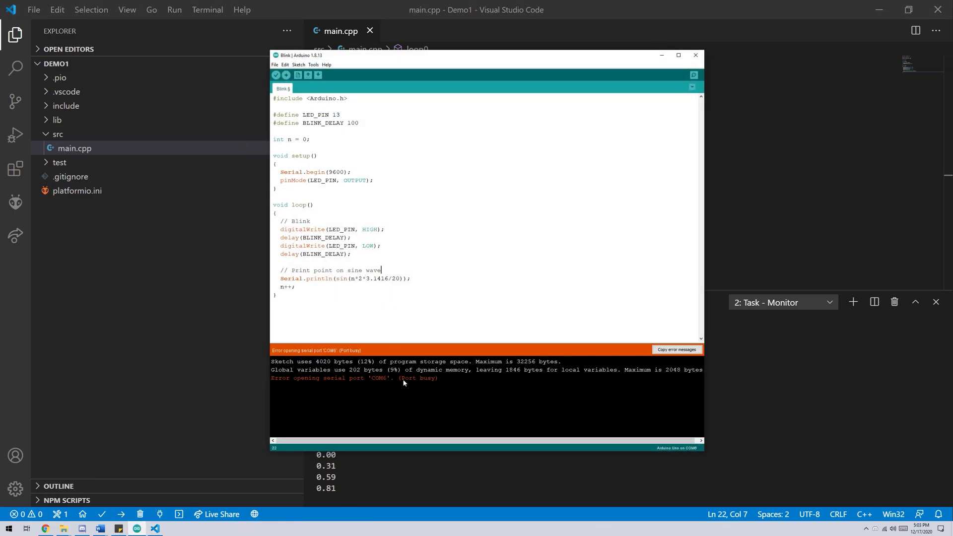
double_click(418, 377)
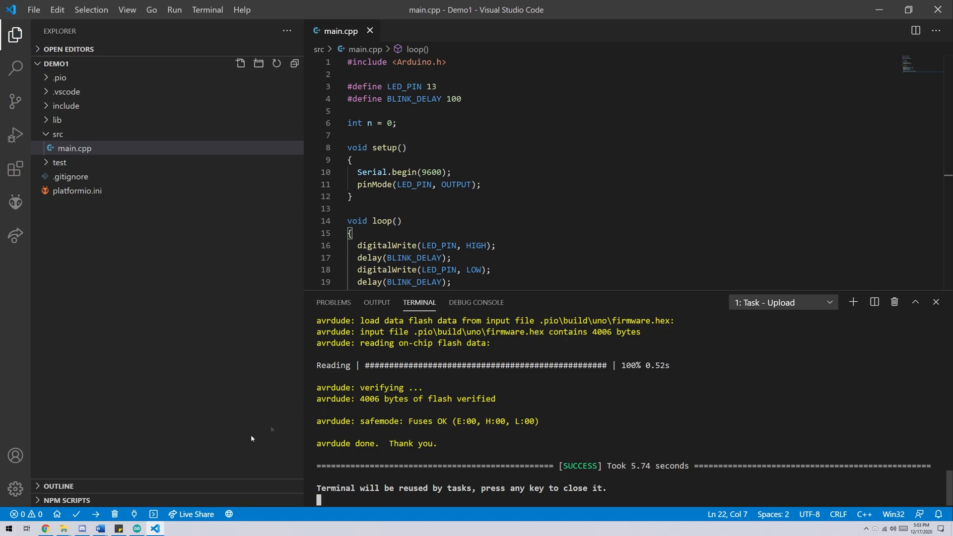
click(313, 65)
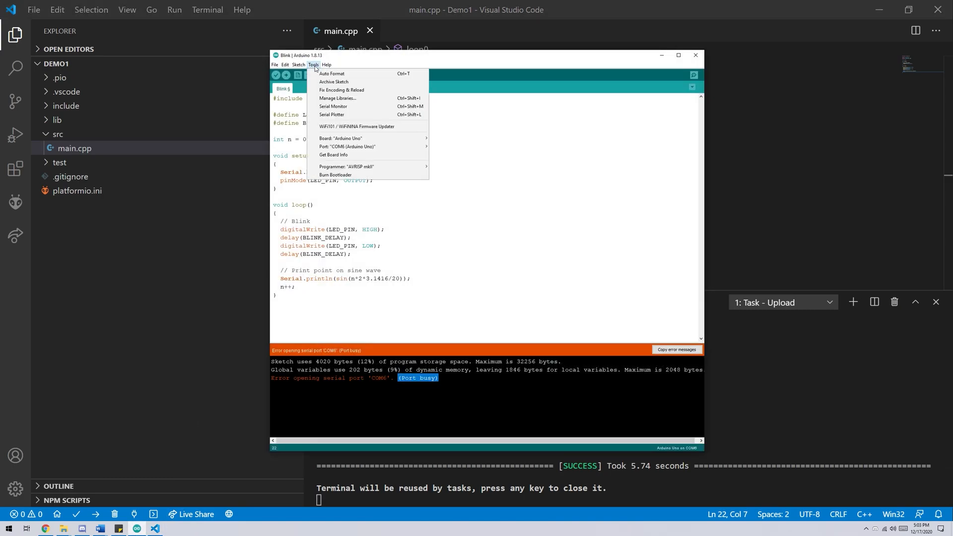
click(333, 106)
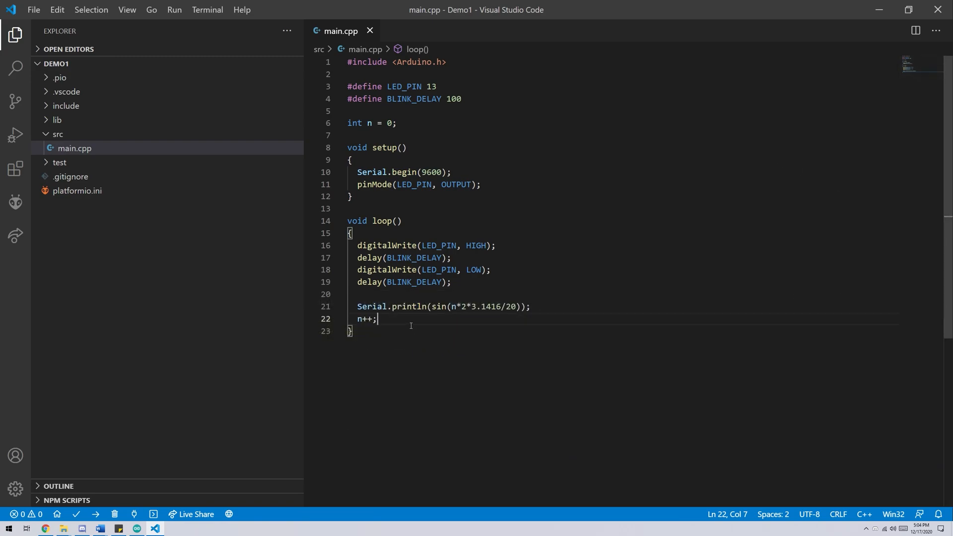
Step: Add Serial.println(BLINK_DELAY); after n++ in loop(), then close main.cpp
text(Serial)
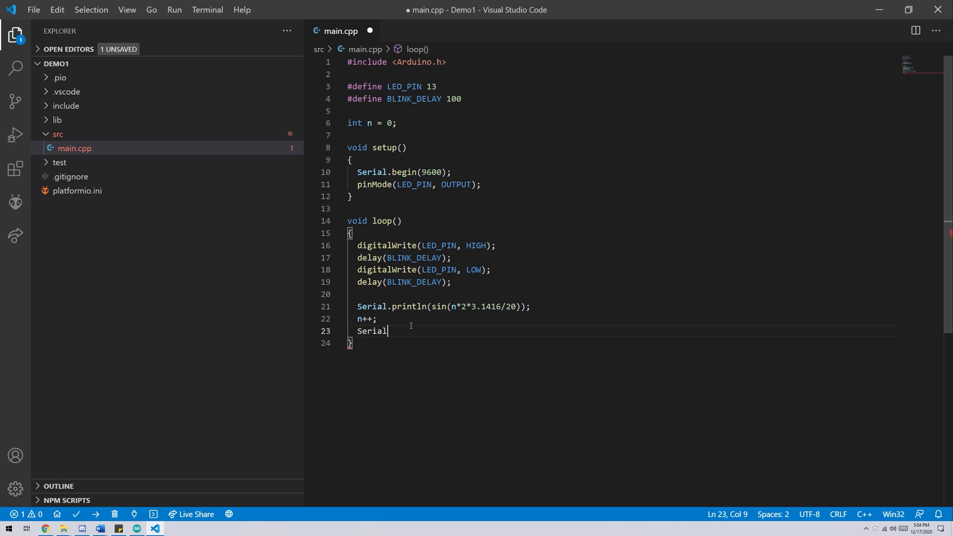
text(.println)
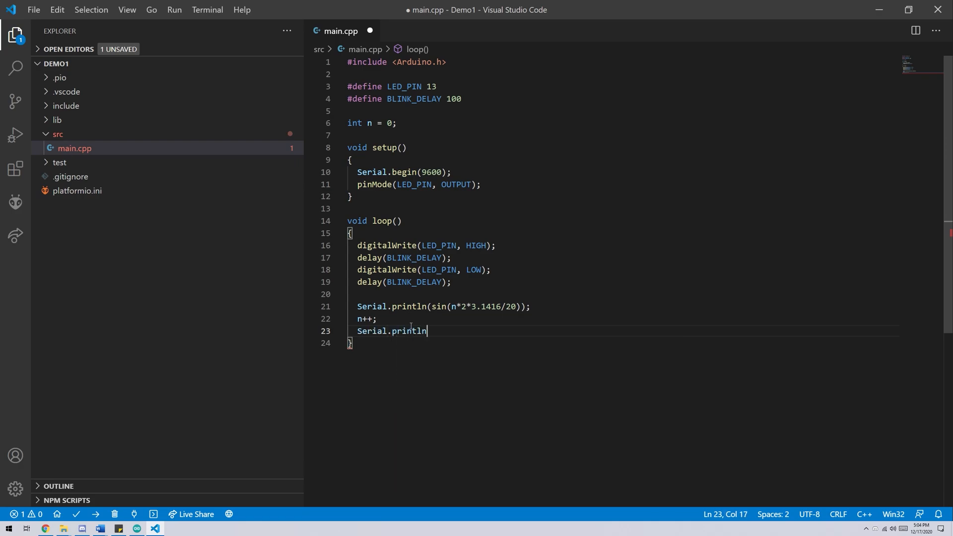
text(()
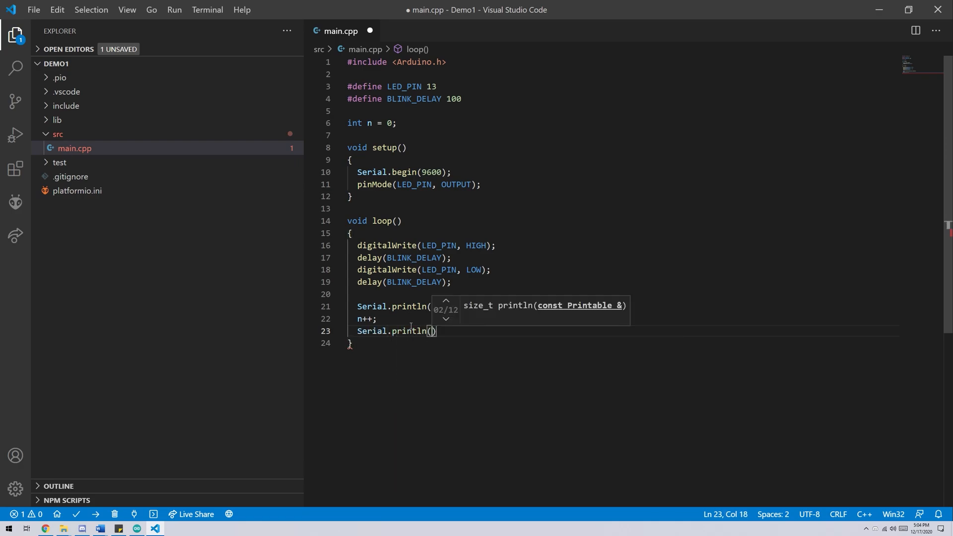
text(BLINK_DELAY)
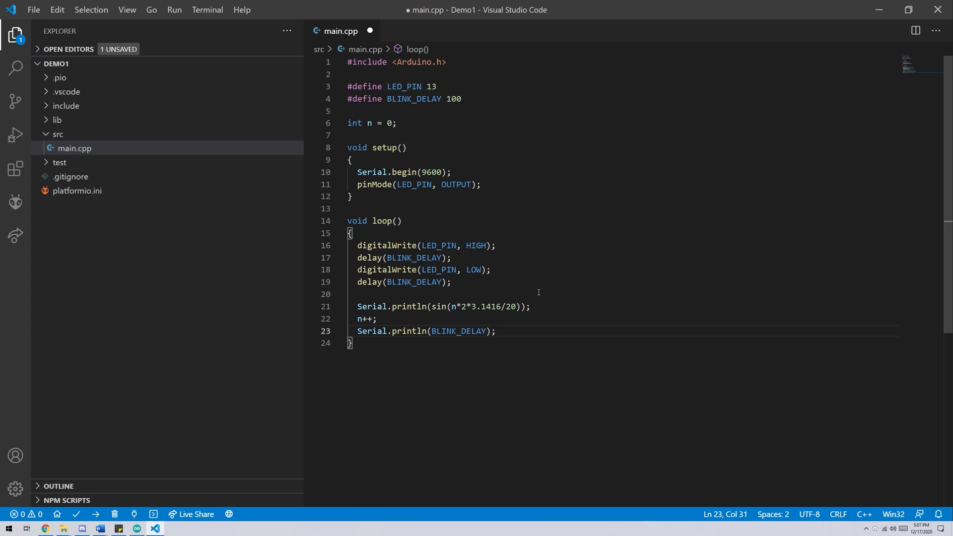
click(370, 31)
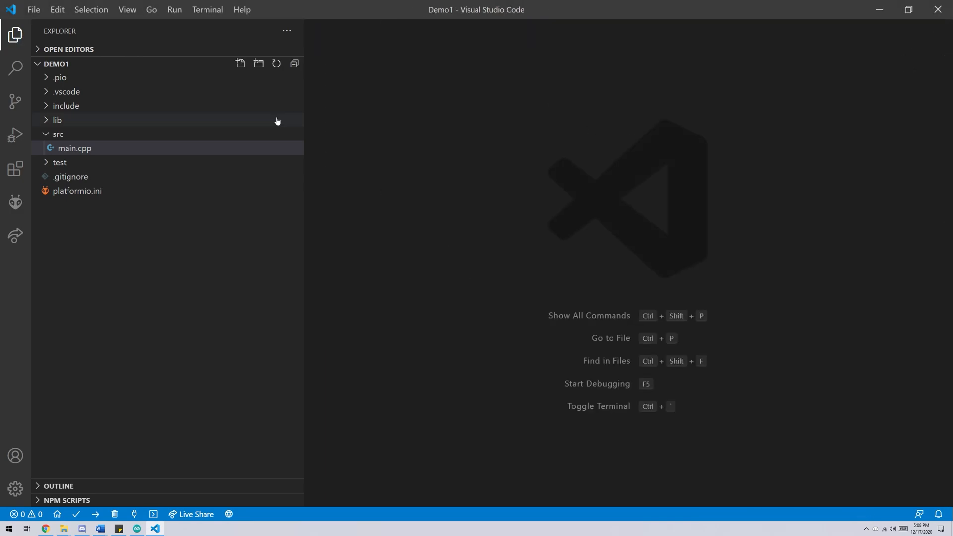
Step: Collapse the explorer tree and start a new project from the PlatformIO home page
right_click(56, 63)
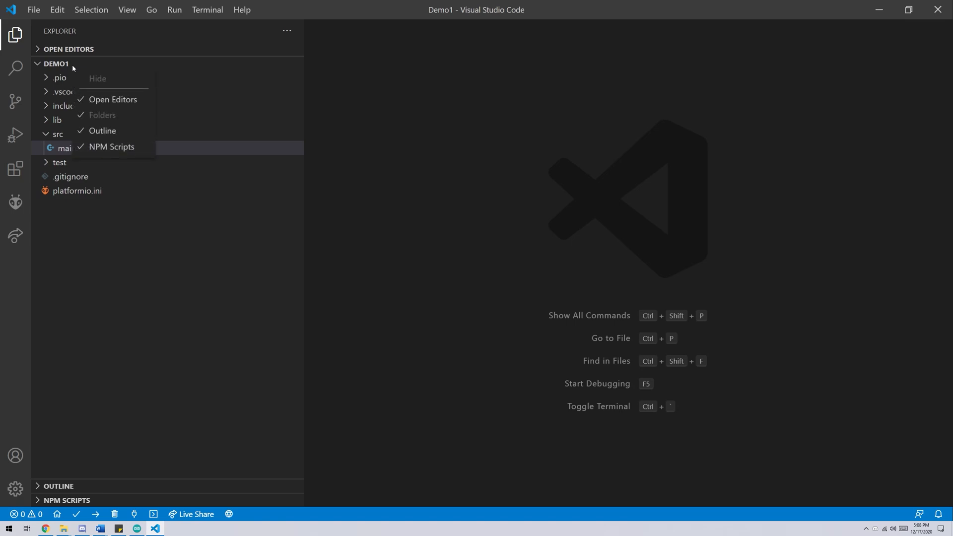
click(102, 115)
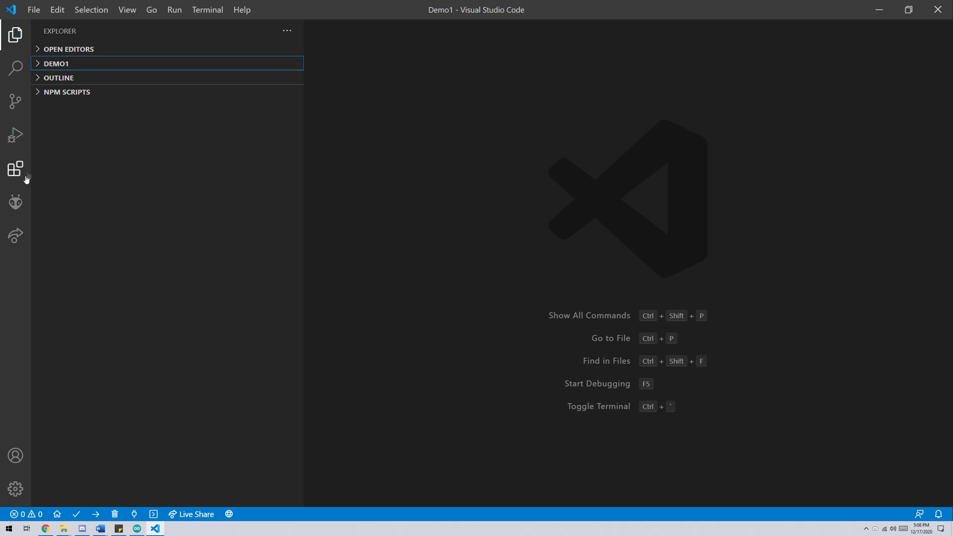
click(15, 203)
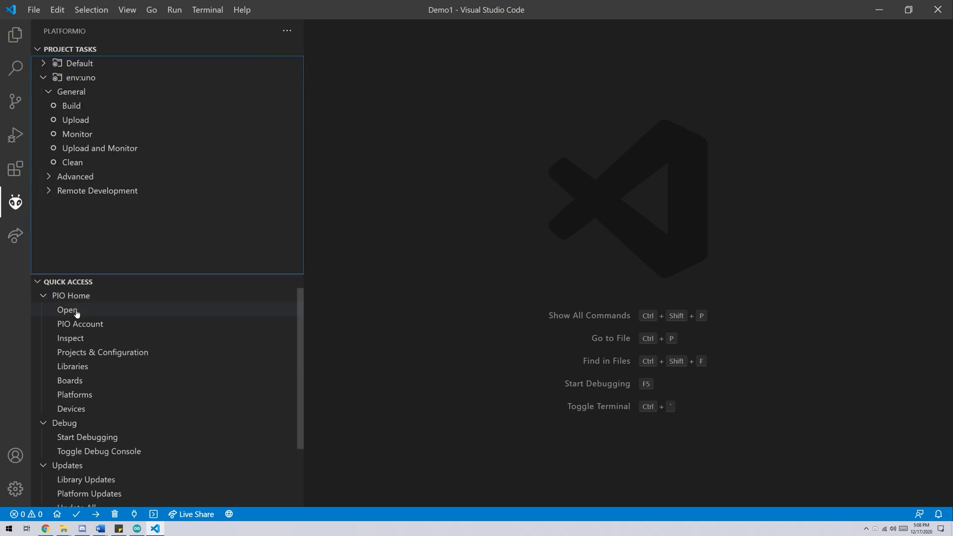
click(67, 310)
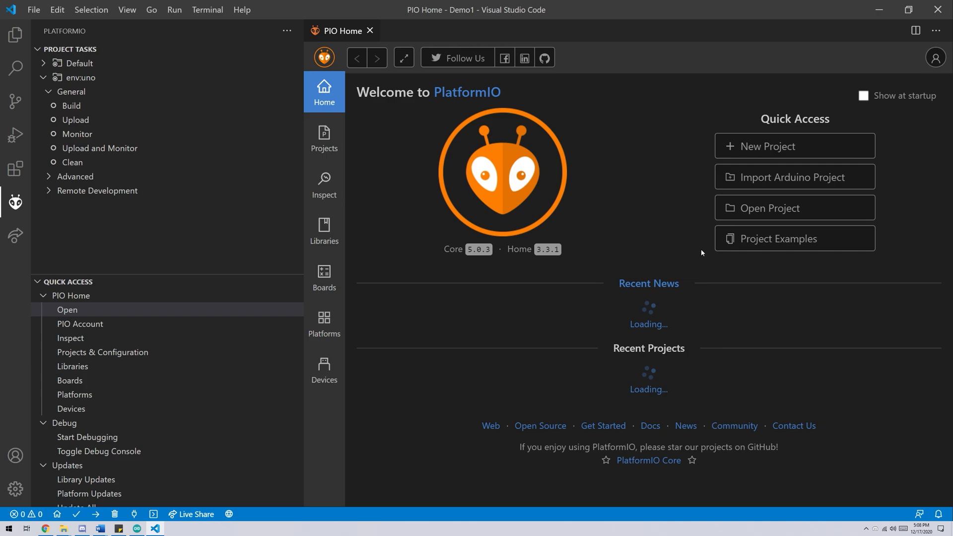
click(795, 146)
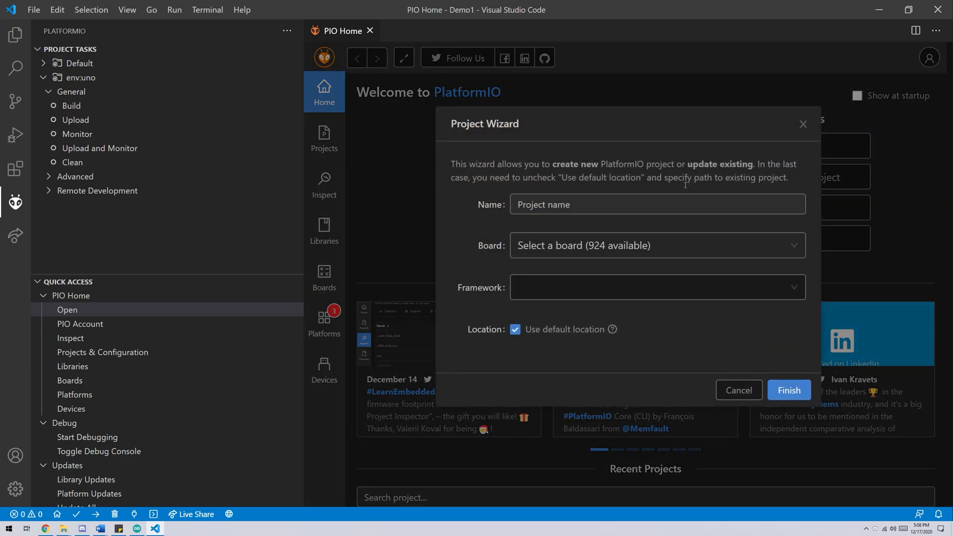
Step: Name the project Demo2, choose Espressif ESP32 Dev Module with Arduino framework, and finish
text(Demo)
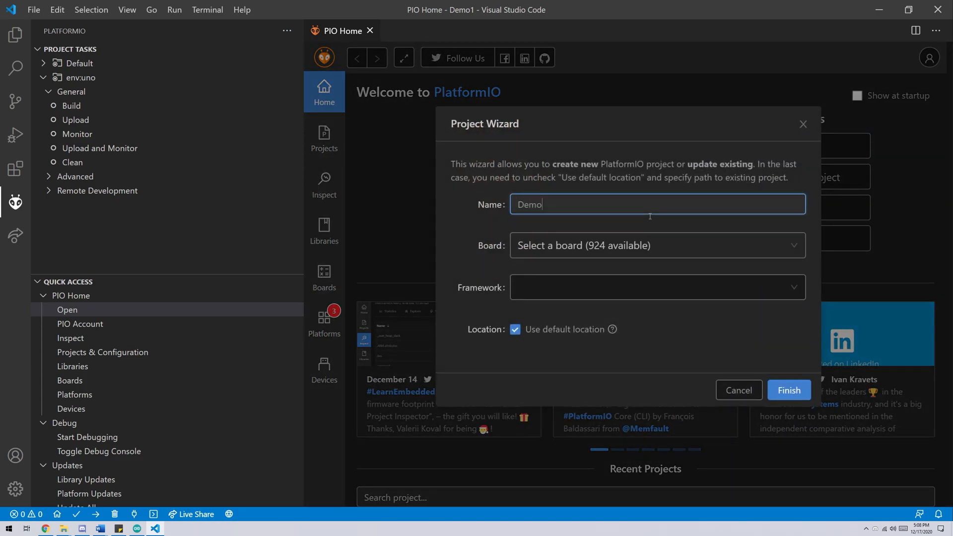
click(656, 245)
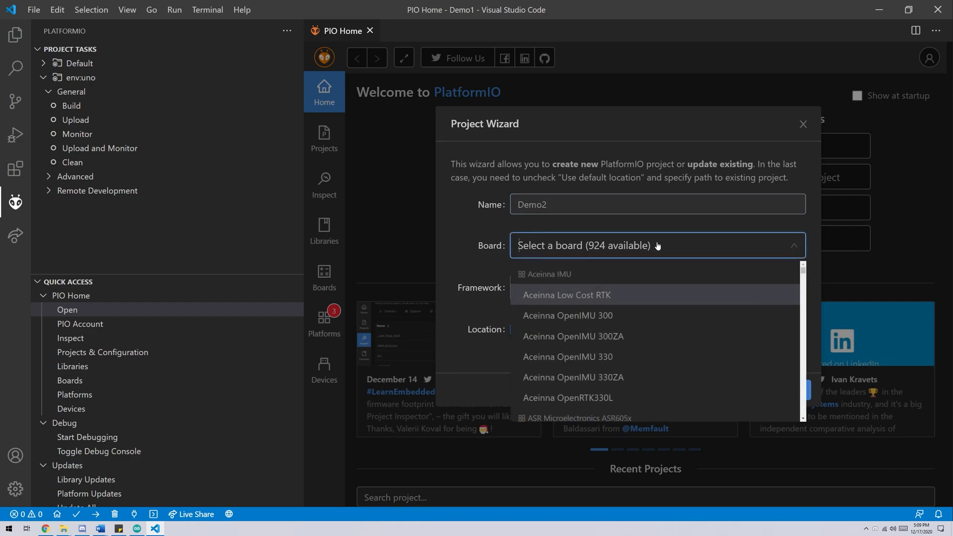
text(esp32 dev)
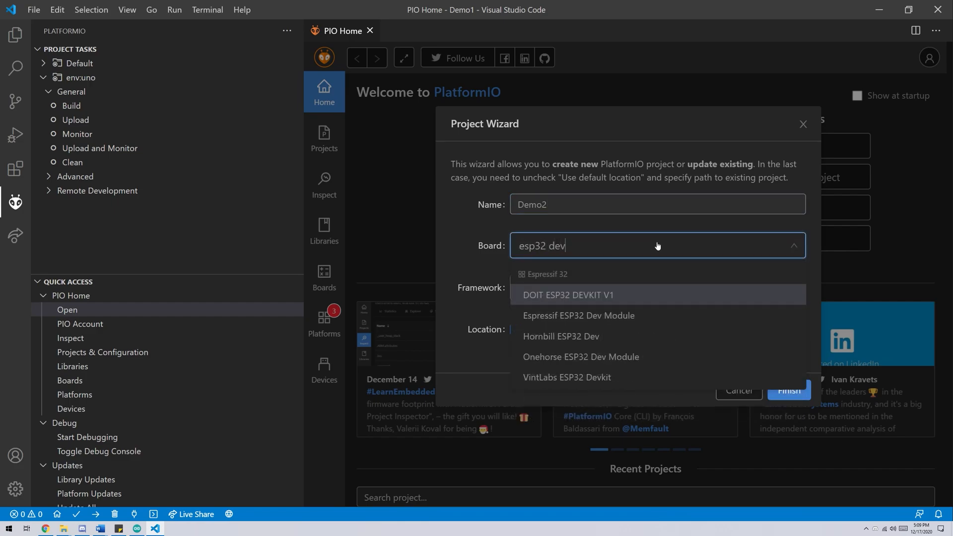
click(578, 316)
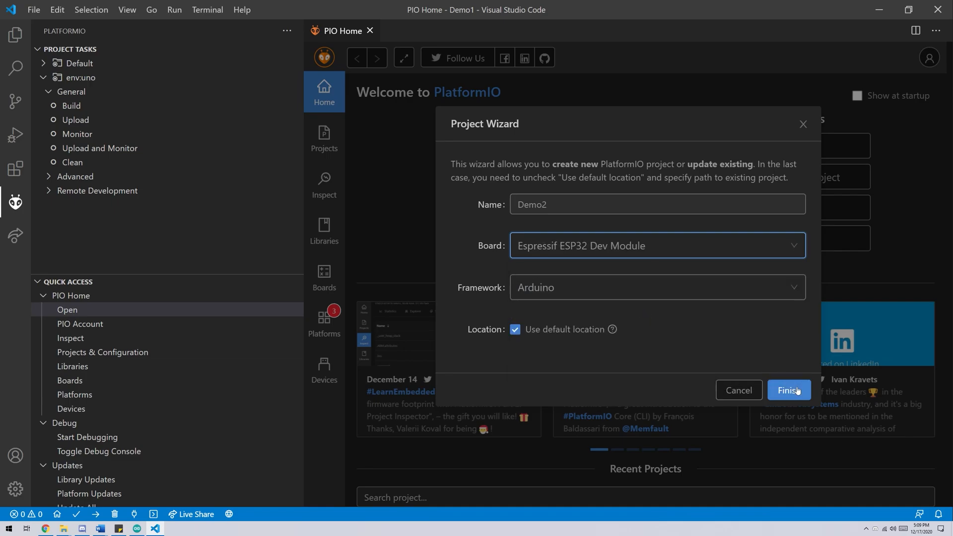
click(789, 390)
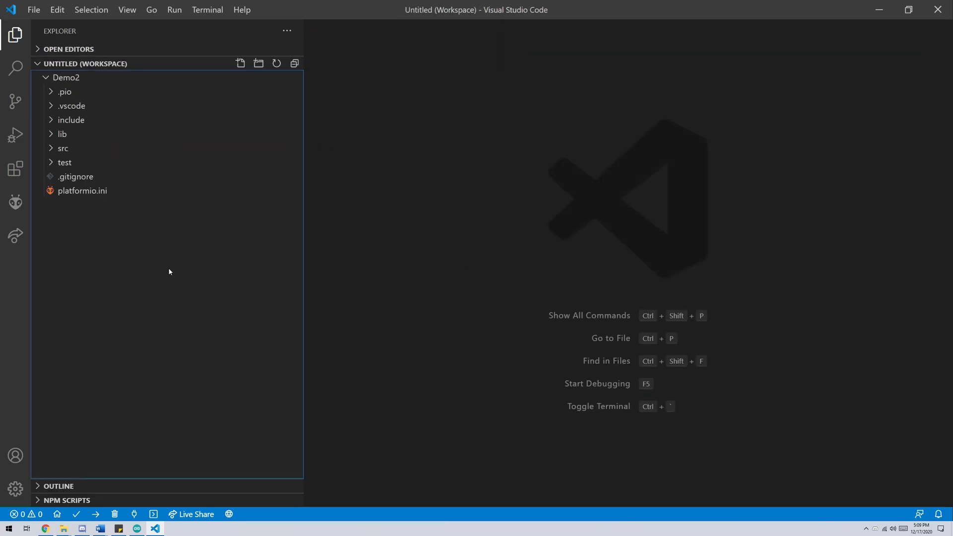
Step: Replace Demo2's main.cpp with the LED blink program and upload it to the ESP32
click(83, 191)
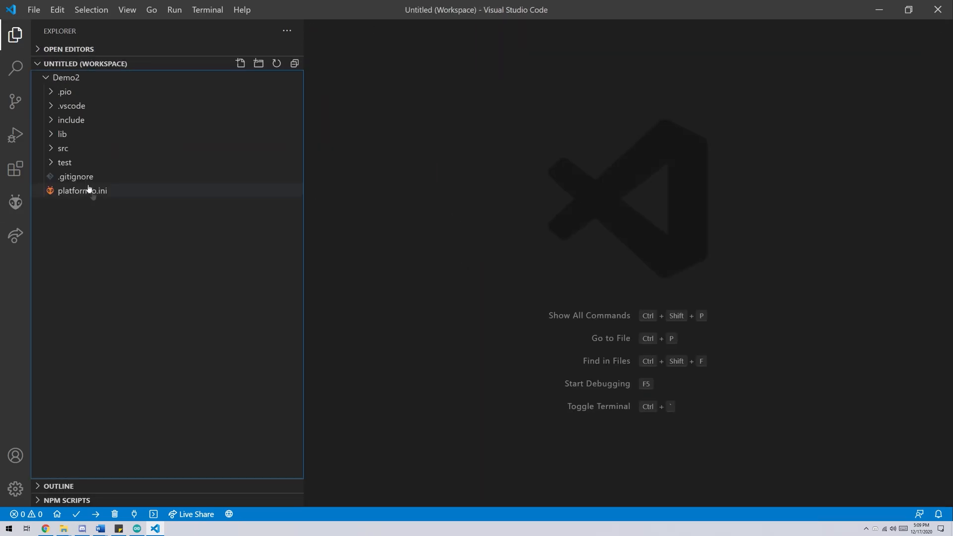
click(79, 162)
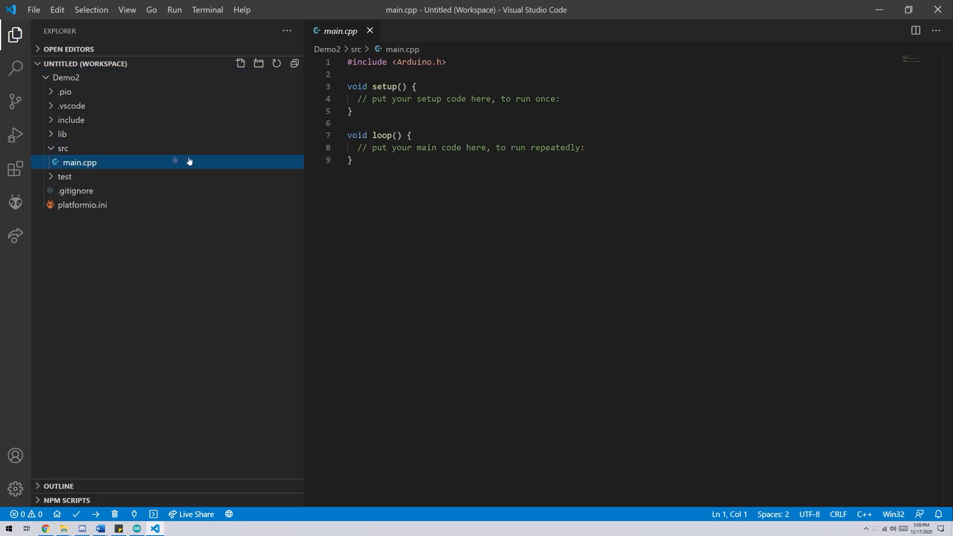
key(ctrl+a)
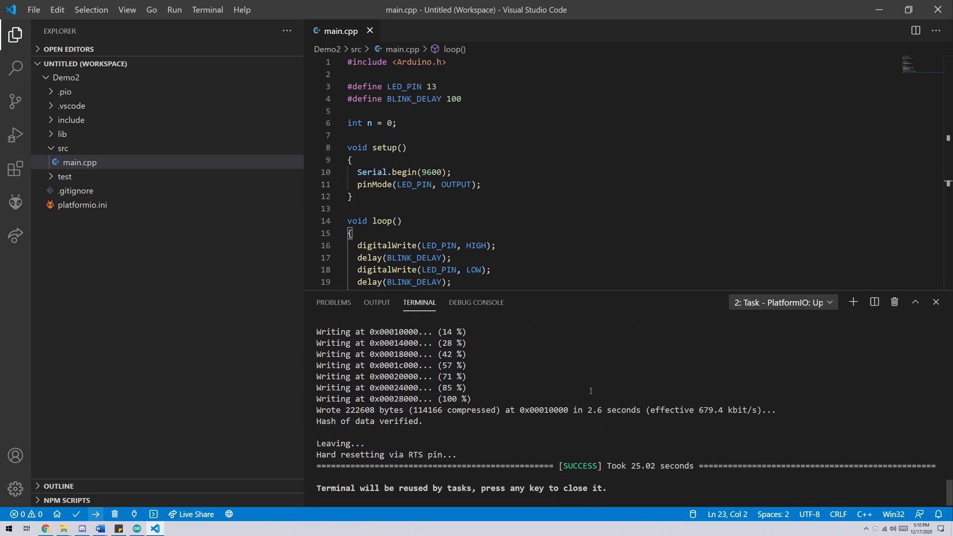
click(137, 513)
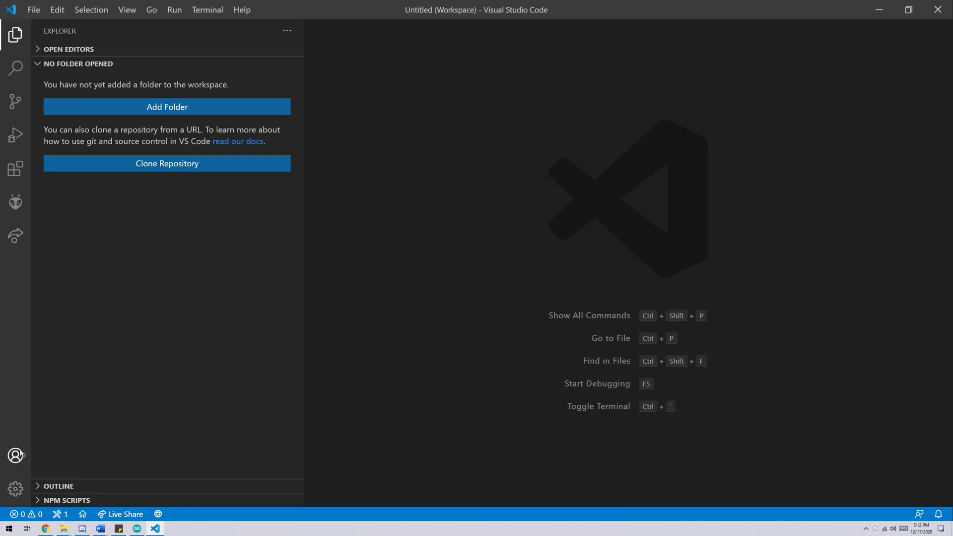
Step: Switch to Chrome showing the signed-in GitHub home page
click(15, 455)
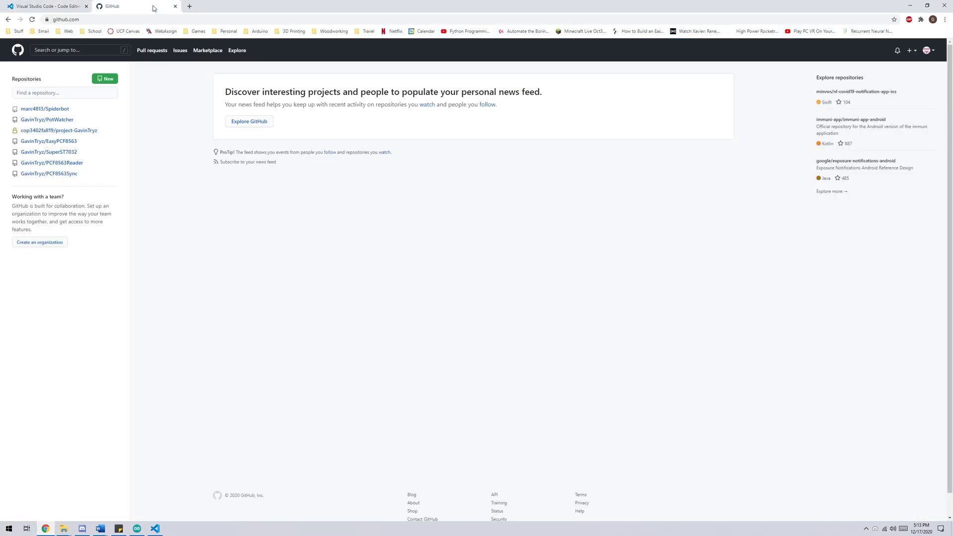
mouse_move(109, 79)
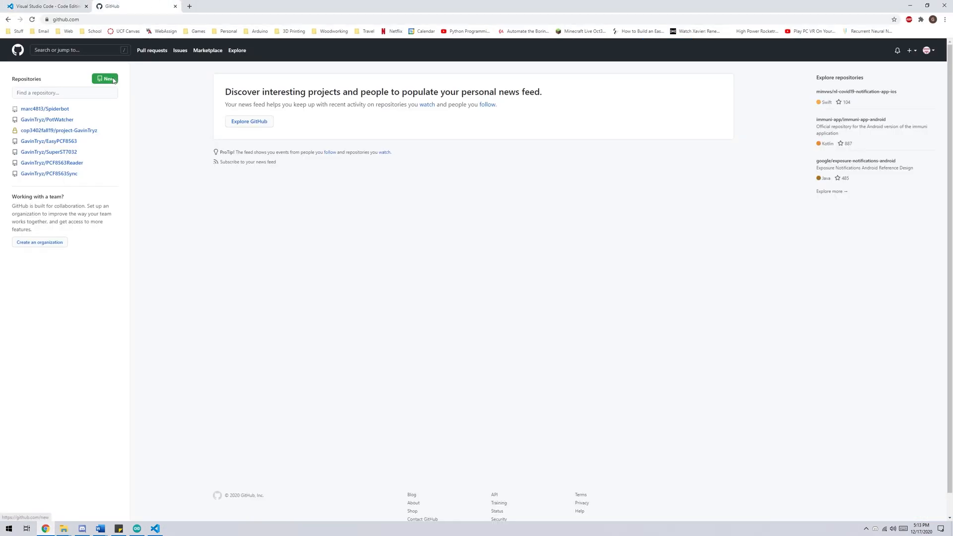
Step: Create a private GitHub repository named Demo3 with a README
click(104, 78)
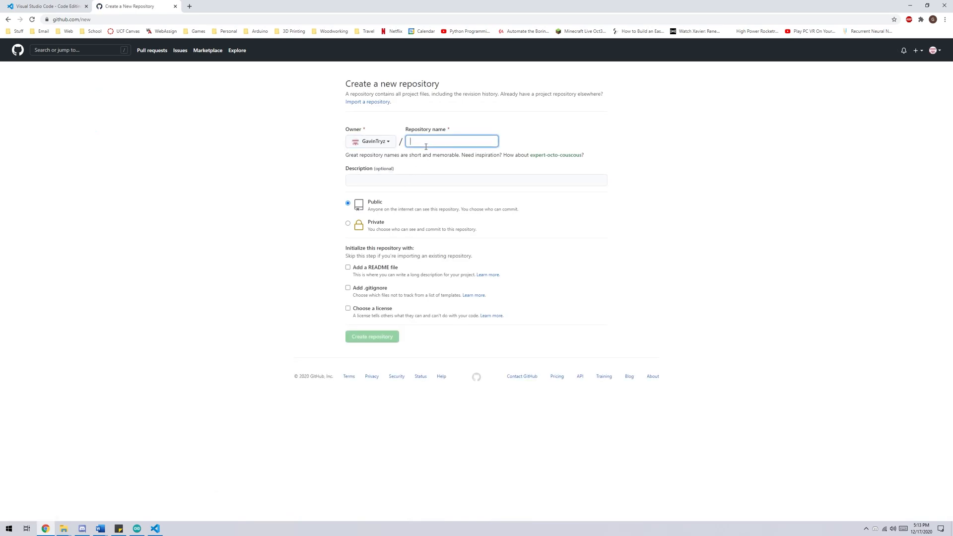
text(Demo3)
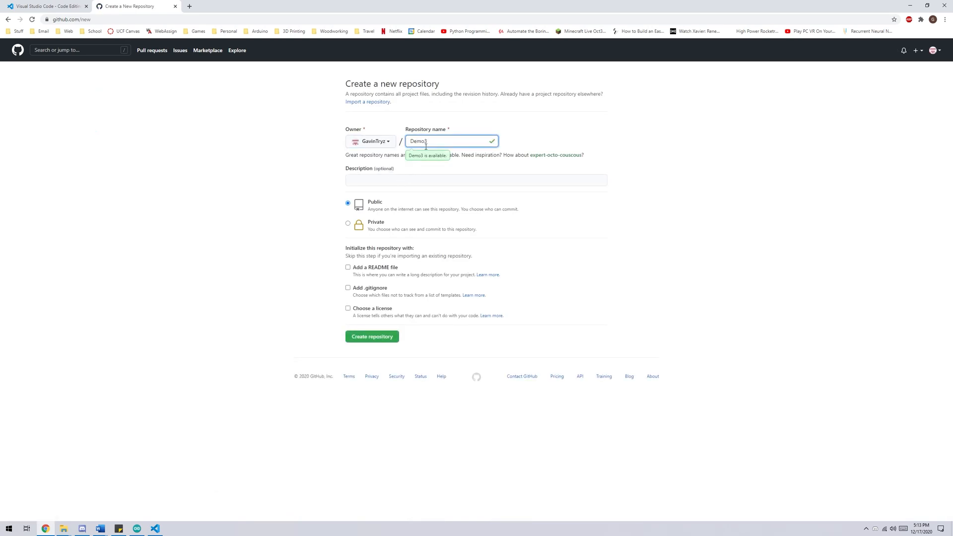
click(348, 224)
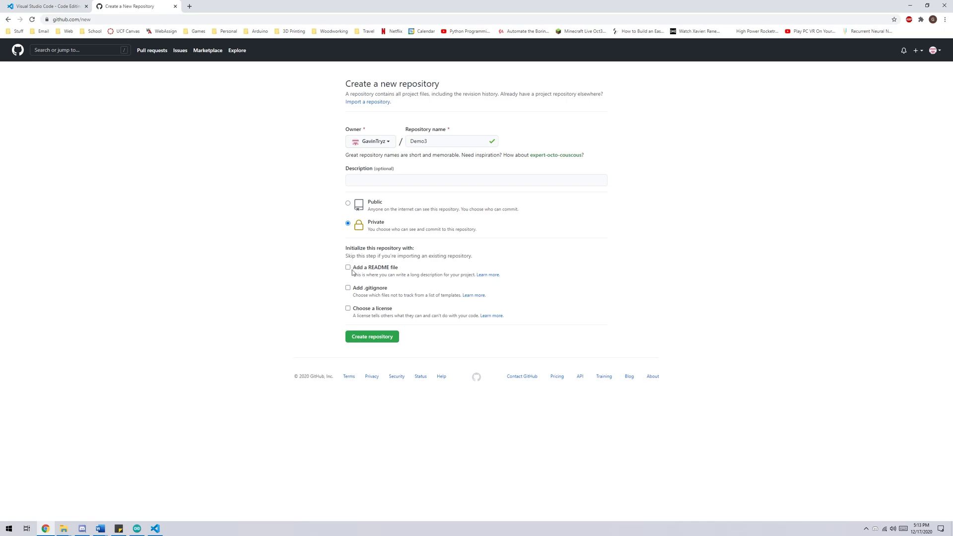
click(347, 267)
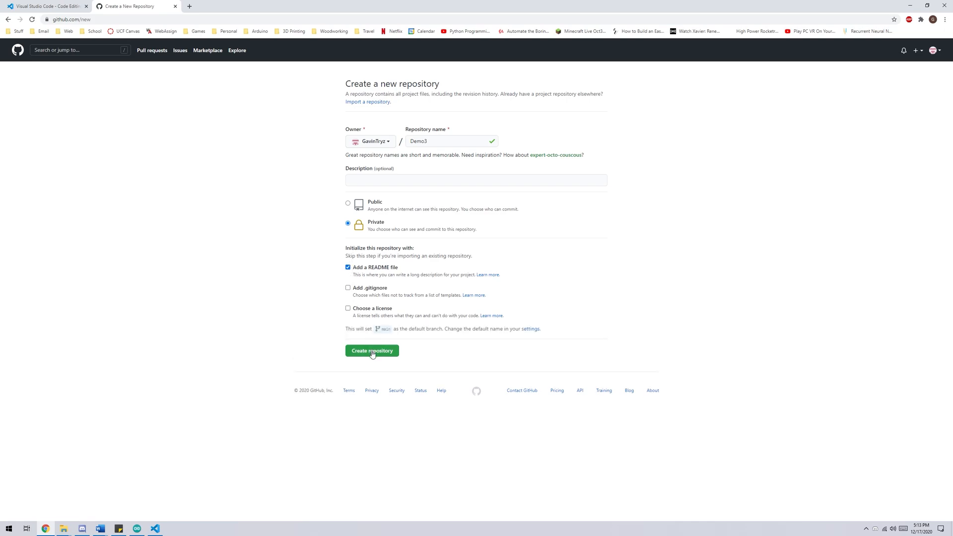
click(372, 351)
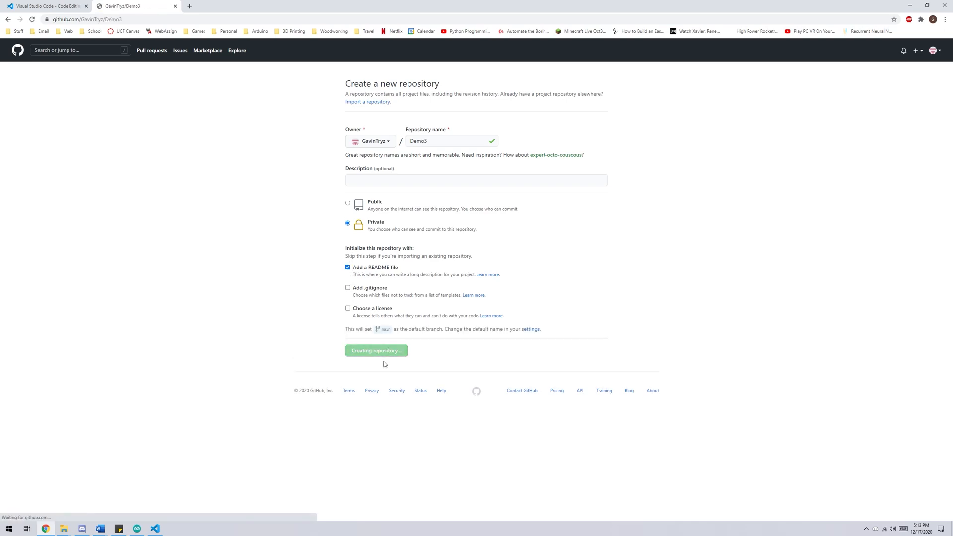
Step: Copy Demo3's HTTPS clone address from the Code menu
click(565, 120)
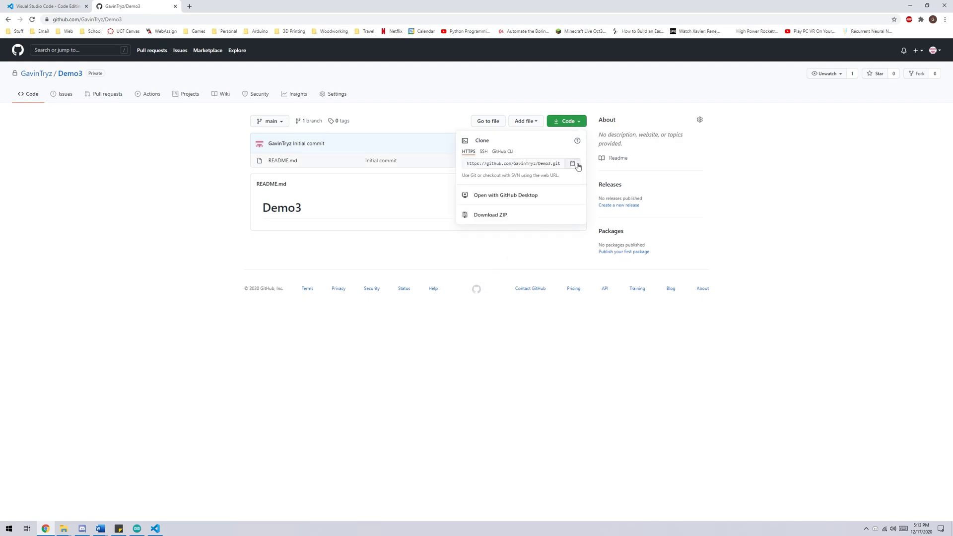
click(573, 163)
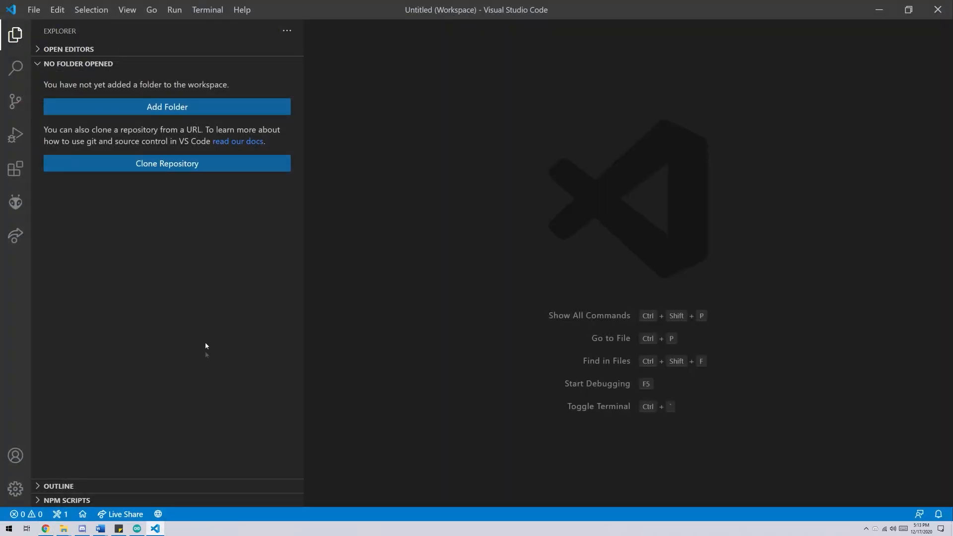
Step: Clone Demo3 via PlatformIO's Clone Git Project into Documents/PlatformIO/Projects
click(15, 202)
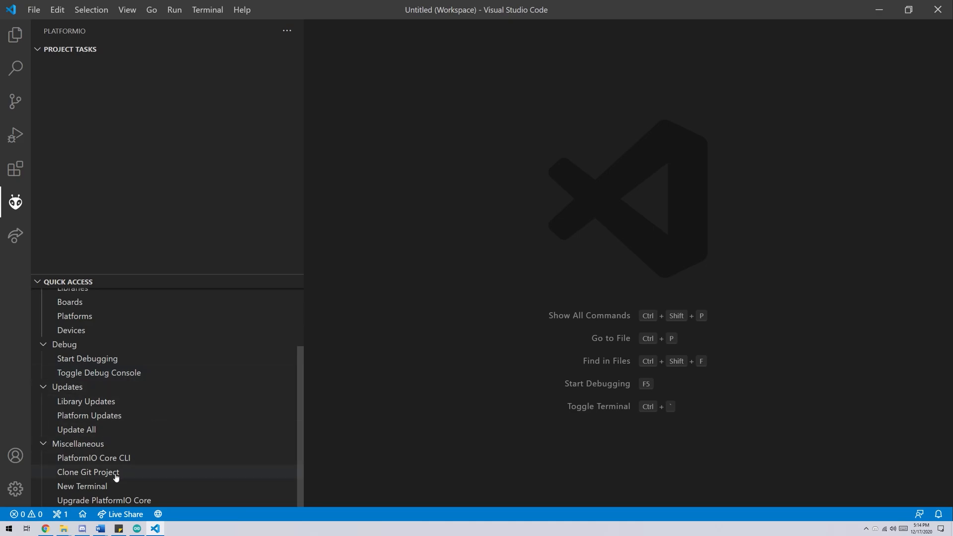
click(89, 472)
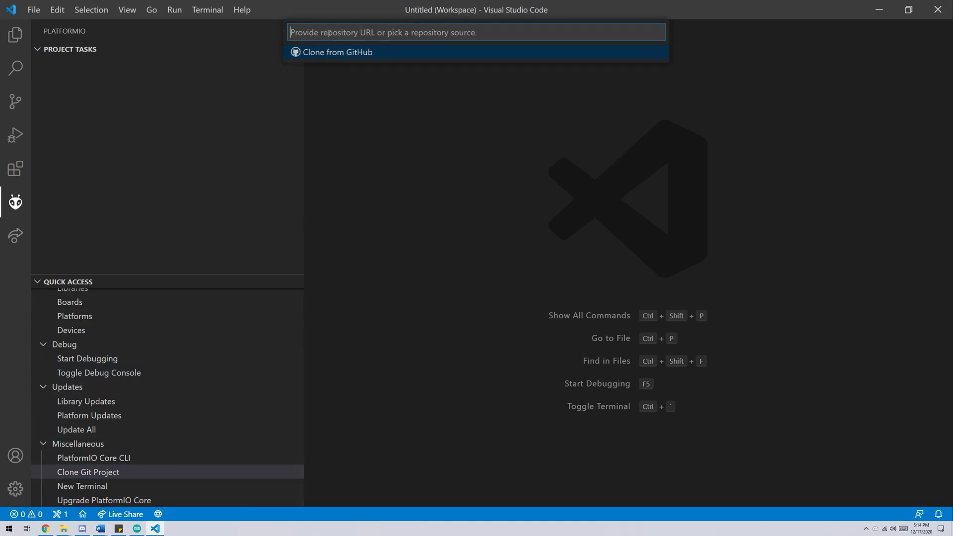
key(Escape)
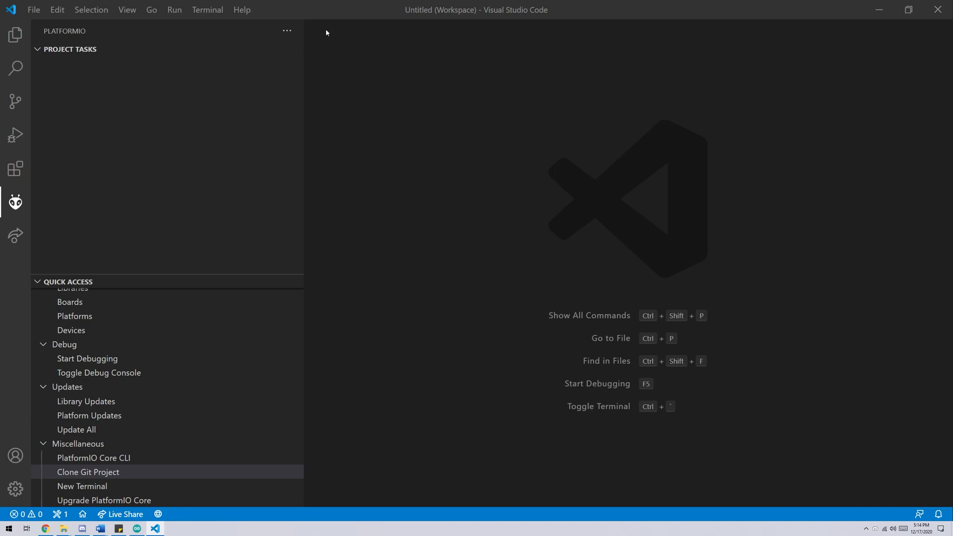
click(88, 472)
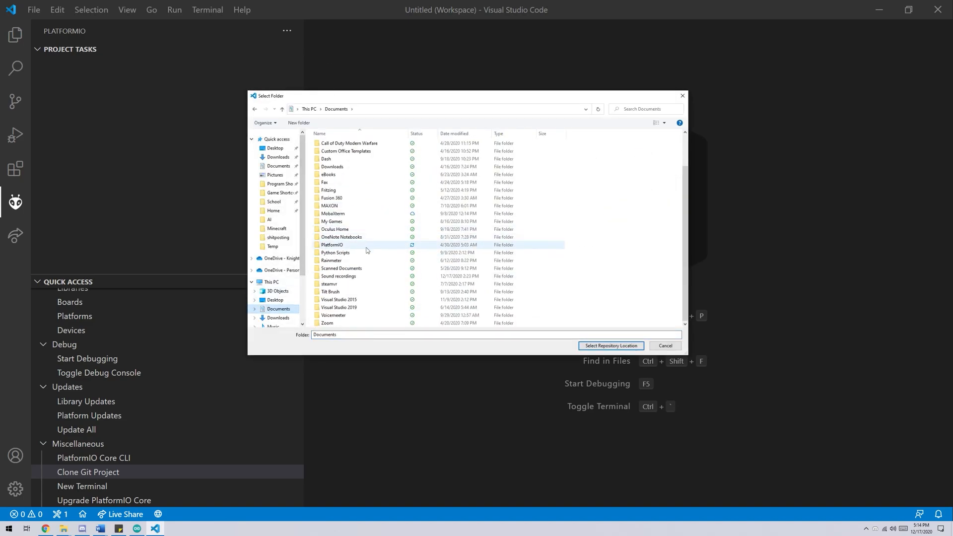
double_click(334, 244)
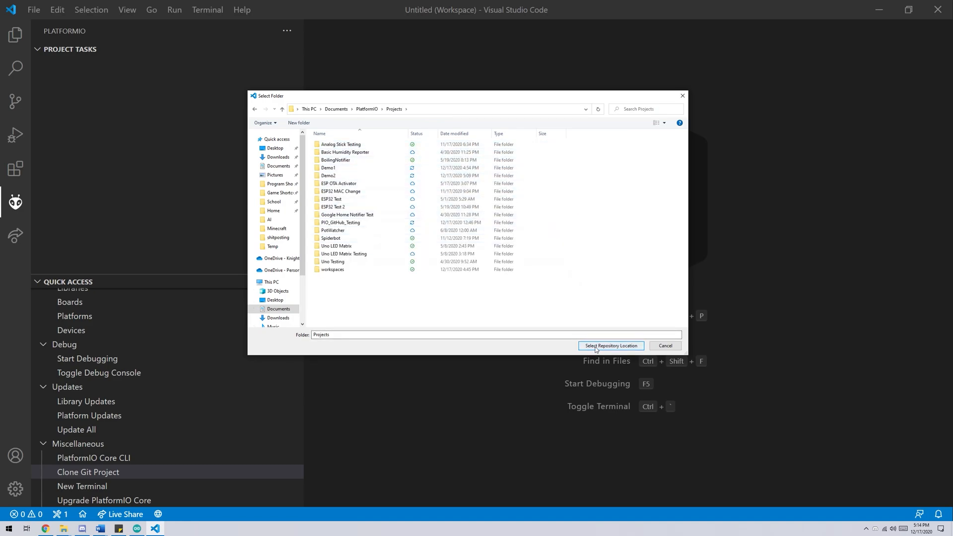
click(611, 346)
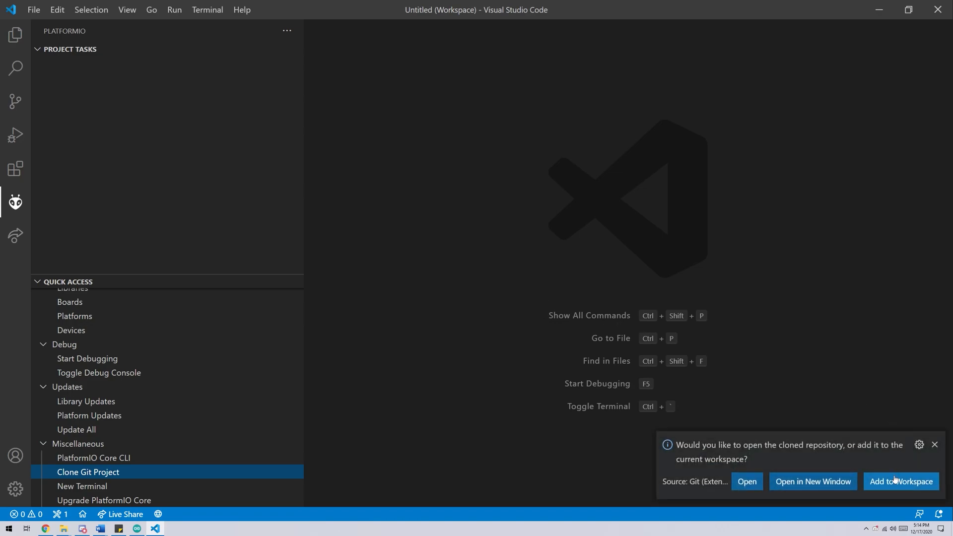
Step: Add the cloned Demo3 repository to the workspace and show it in the explorer
click(901, 481)
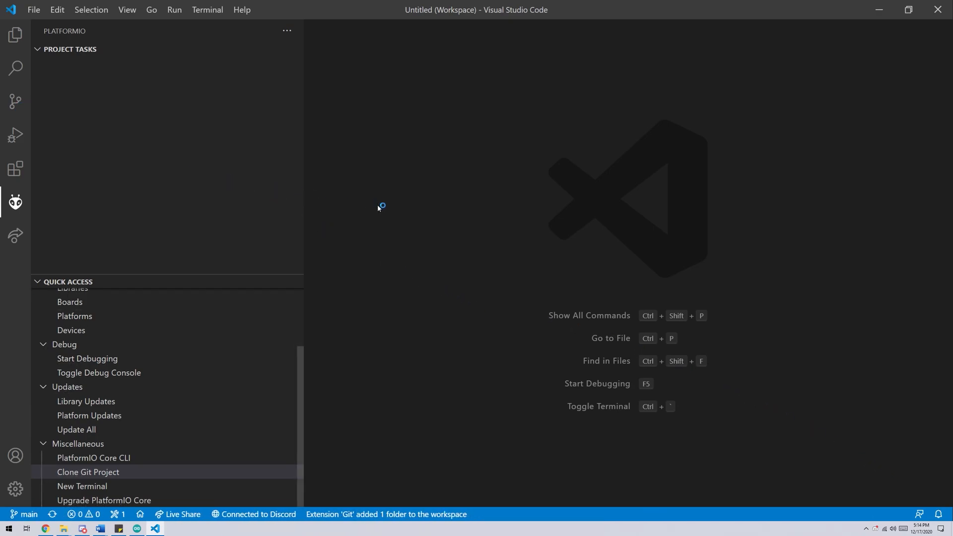
click(15, 36)
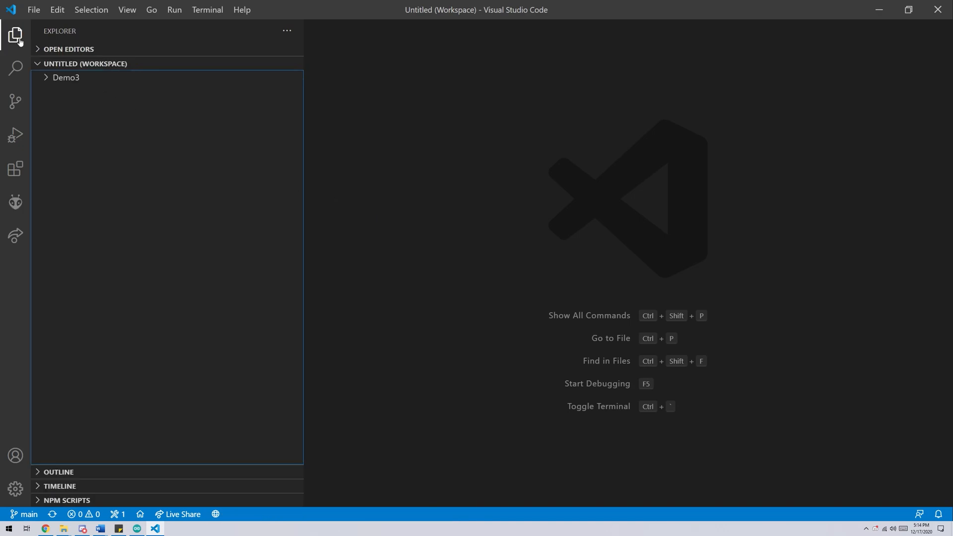
Step: Expand the Demo3 folder to show README.md and bring up PlatformIO home
click(66, 78)
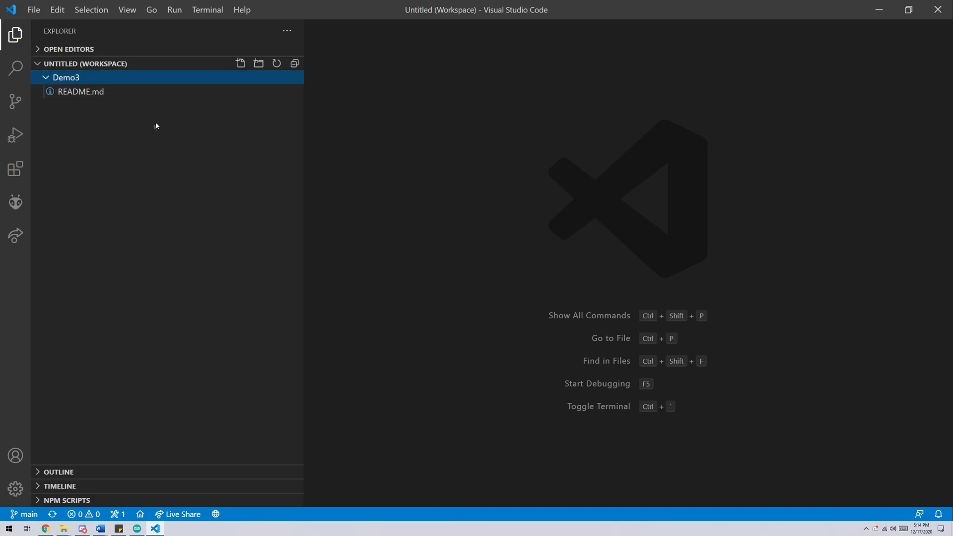
mouse_move(80, 190)
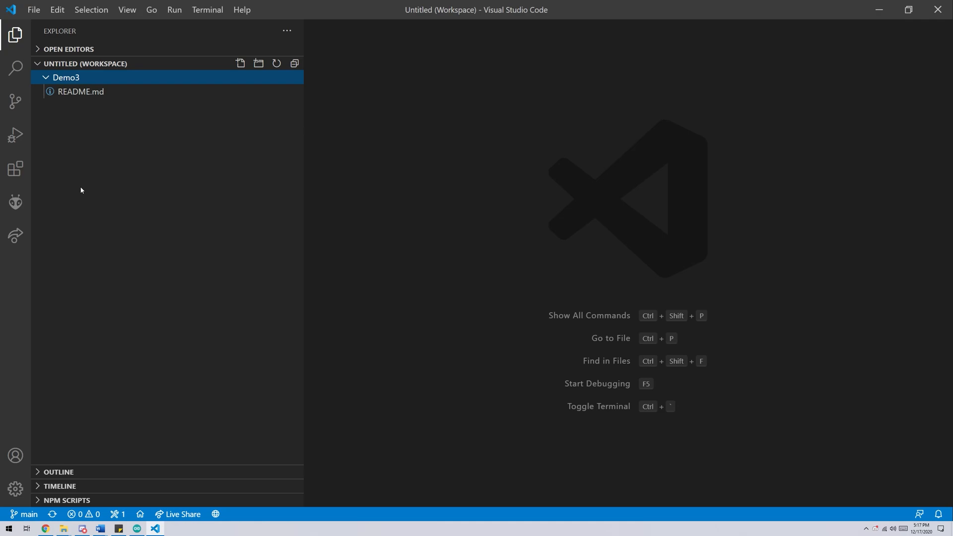
click(15, 202)
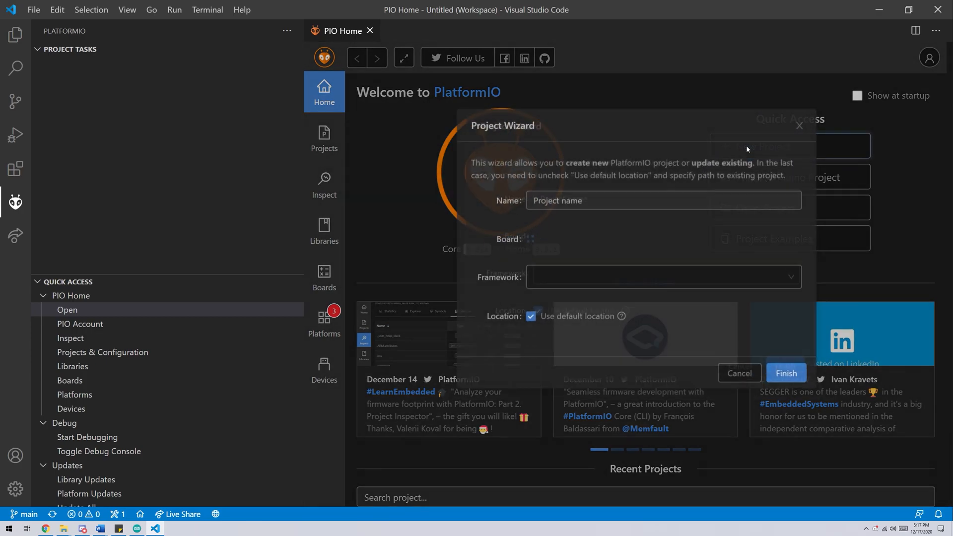
Step: Name the project Demo3 and choose the Espressif ESP32 Dev Module board
text(Demo3)
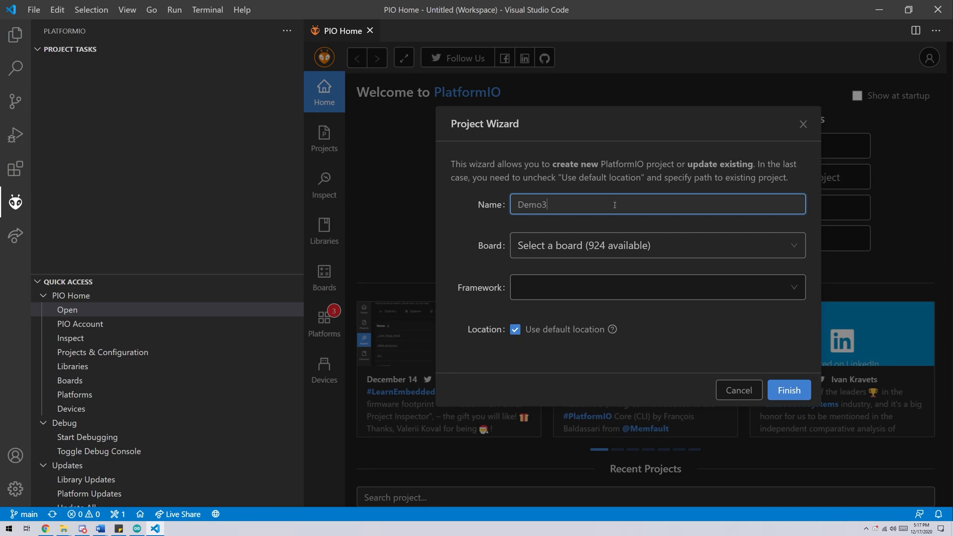
click(656, 245)
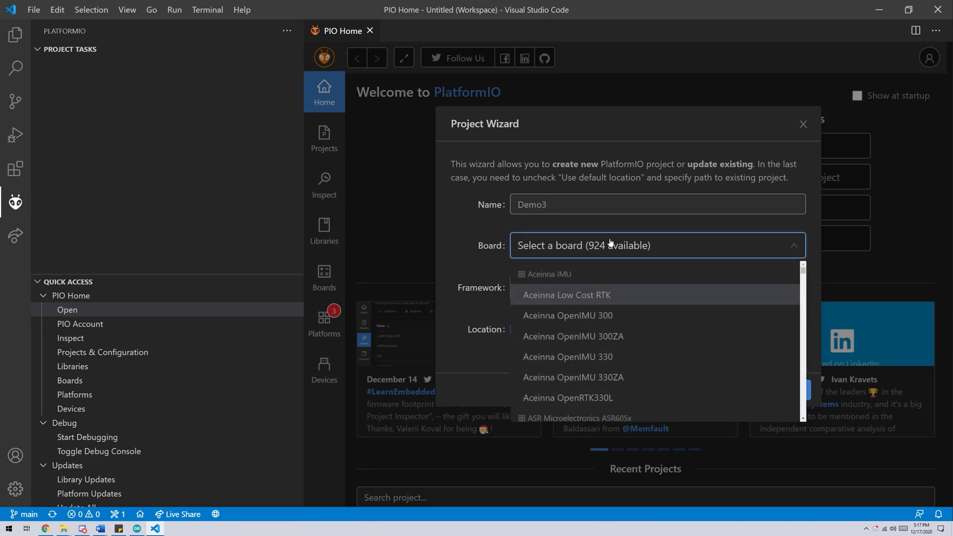
text(ESP32 dev)
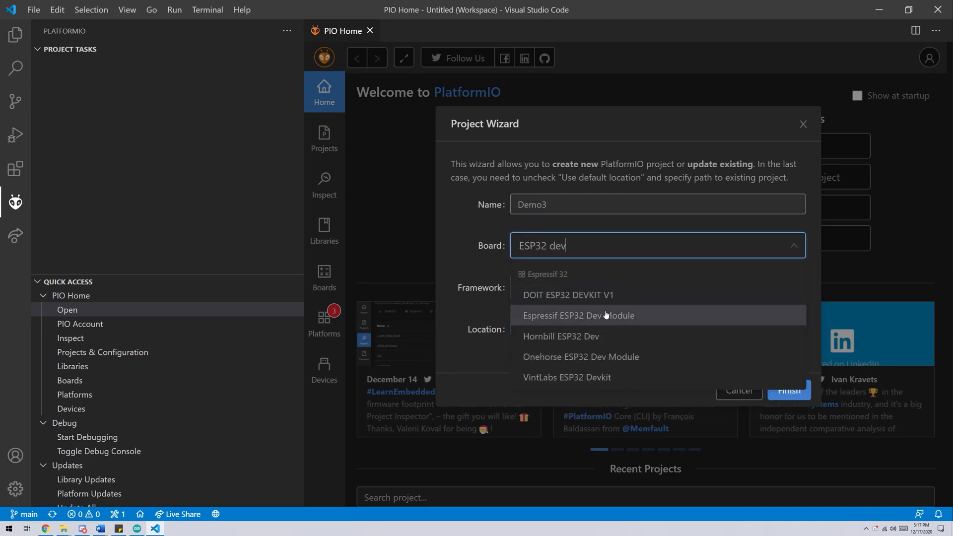
click(577, 314)
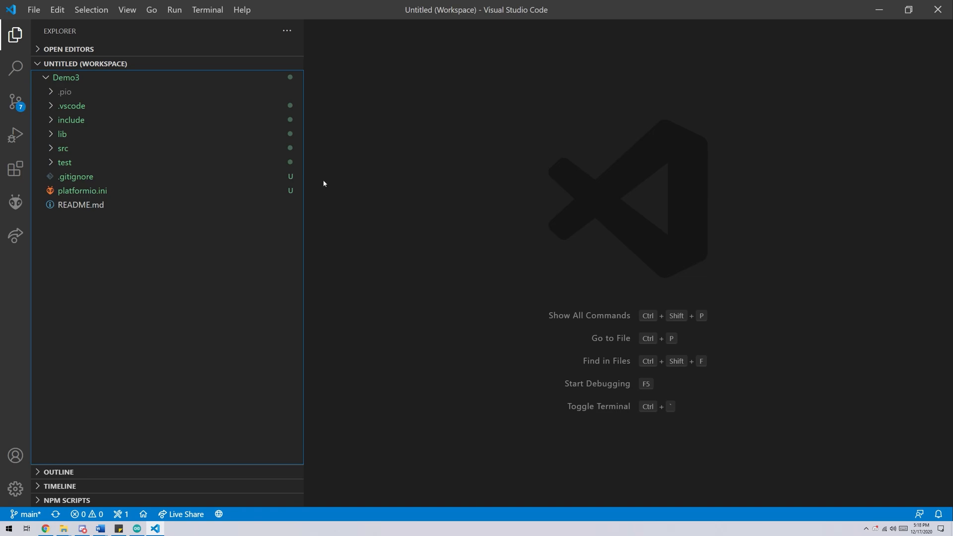
Step: Stage all changed files in Source Control, save main.cpp, then stage the saved main.cpp too
click(63, 148)
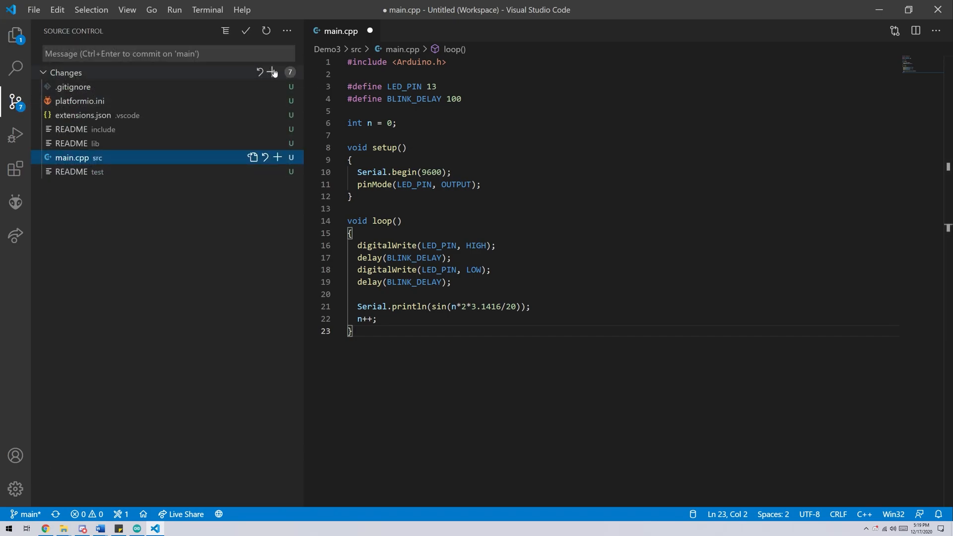
click(272, 73)
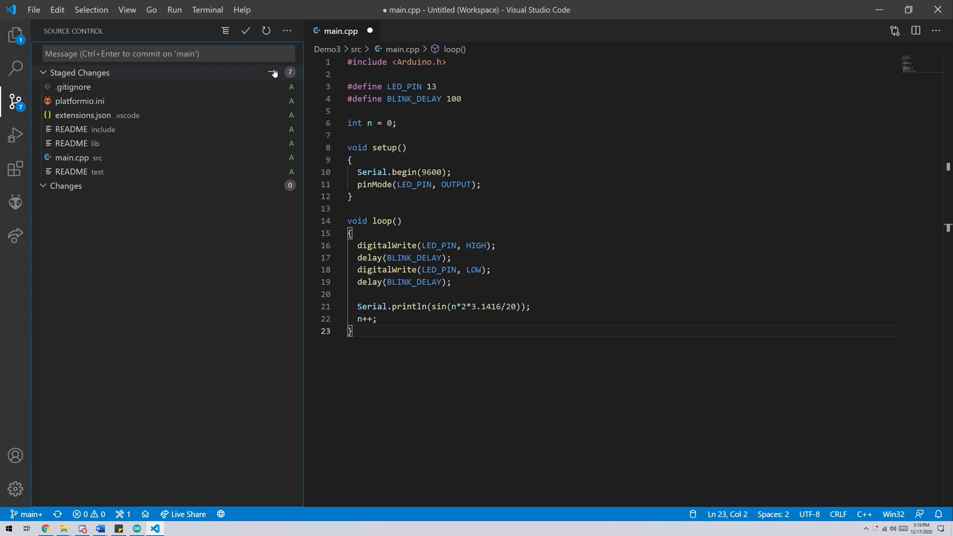
key(ctrl+s)
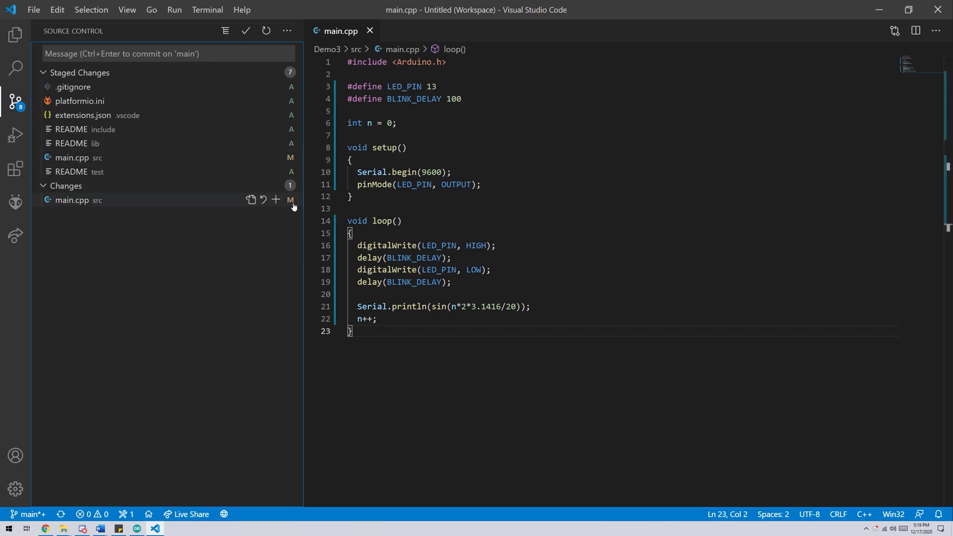
click(275, 199)
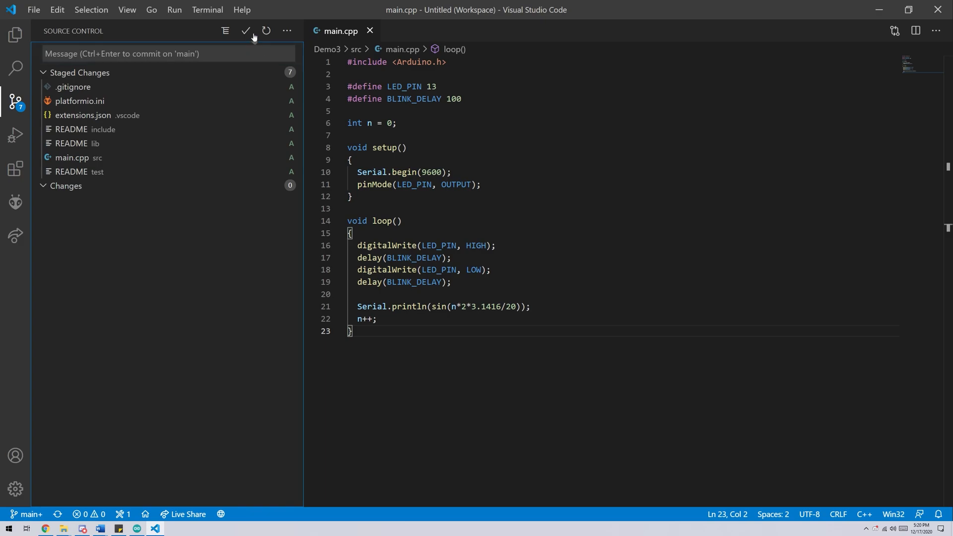
Step: Commit the staged files with the message 'Initial Commit'
click(245, 30)
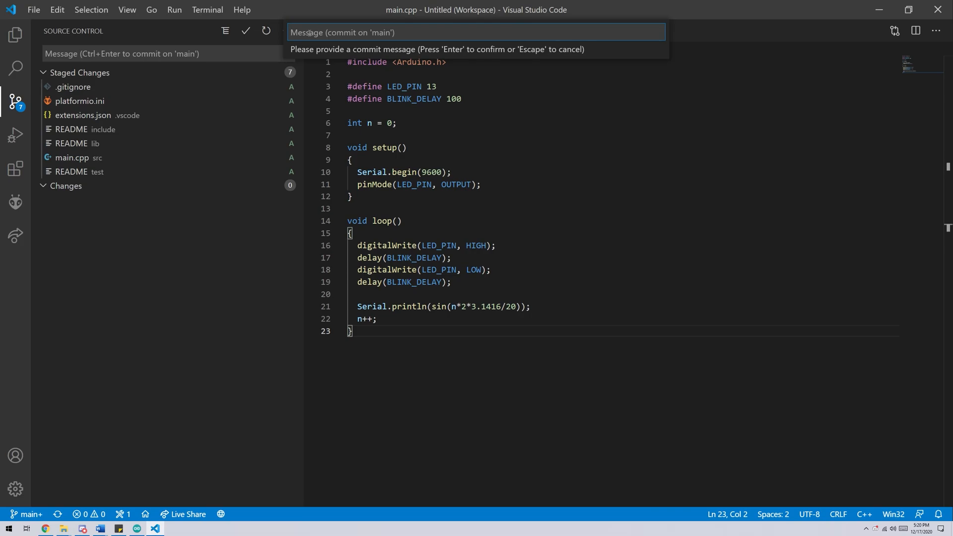
text(Initial Co)
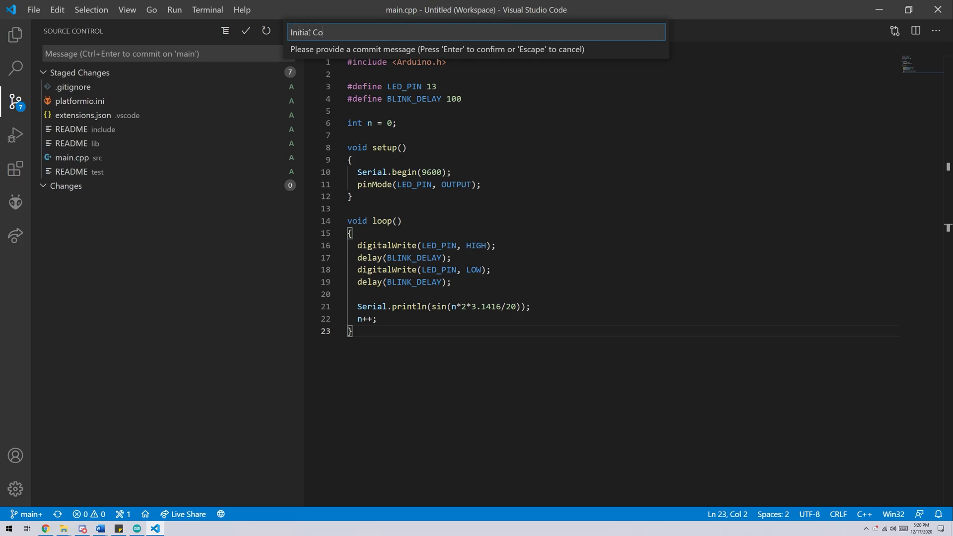
key(Enter)
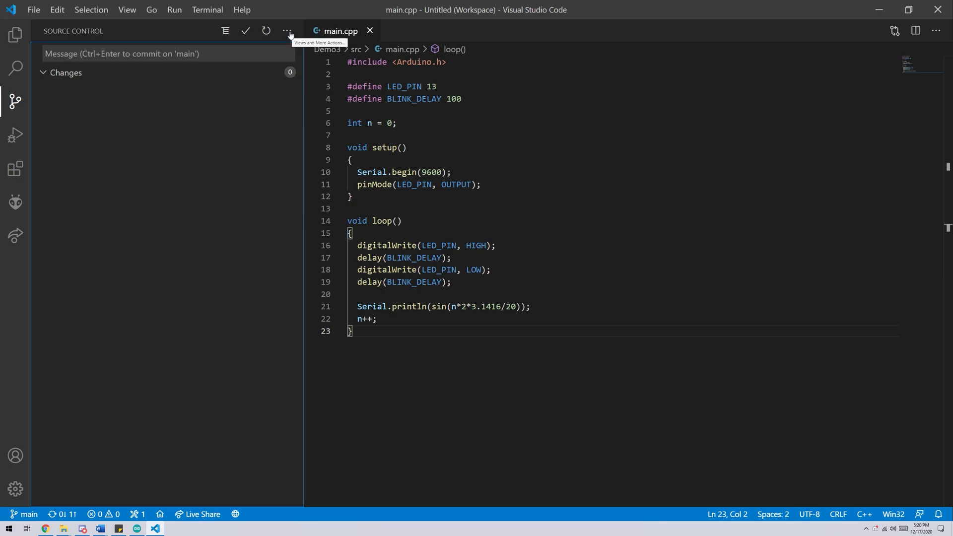
Step: Push the Initial Commit to the remote repository via the source control actions menu
click(286, 31)
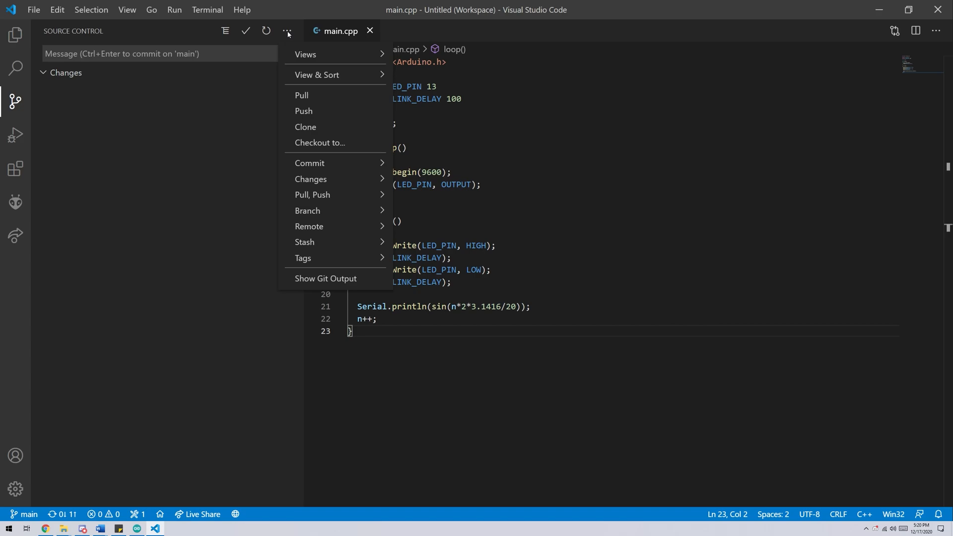
mouse_move(315, 110)
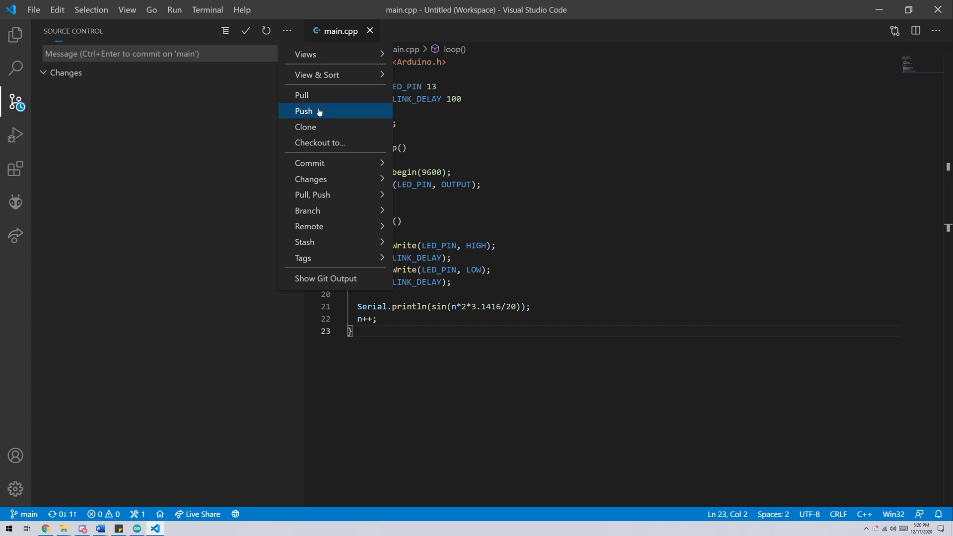
click(304, 112)
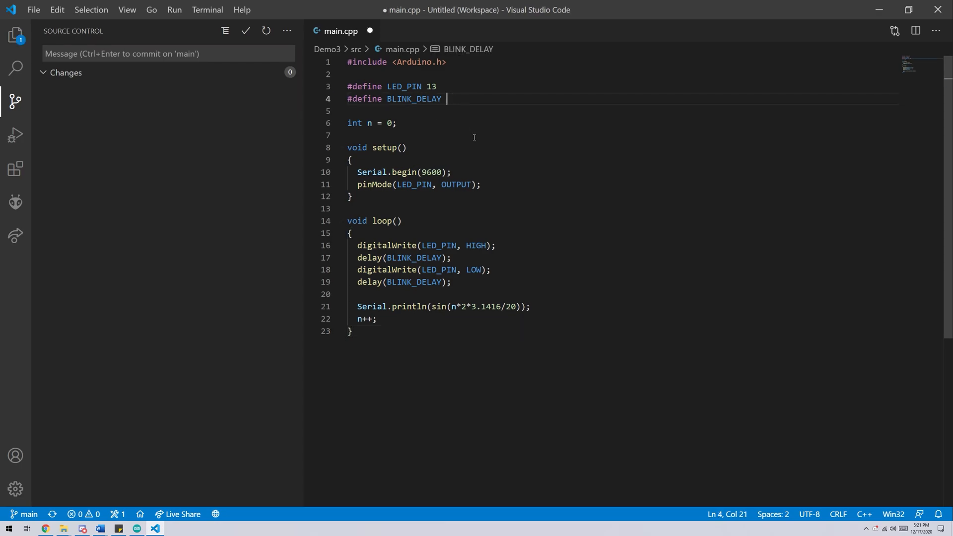
Step: Change BLINK_DELAY to 200 in main.cpp and commit it as 'Slowed Down'
text(200)
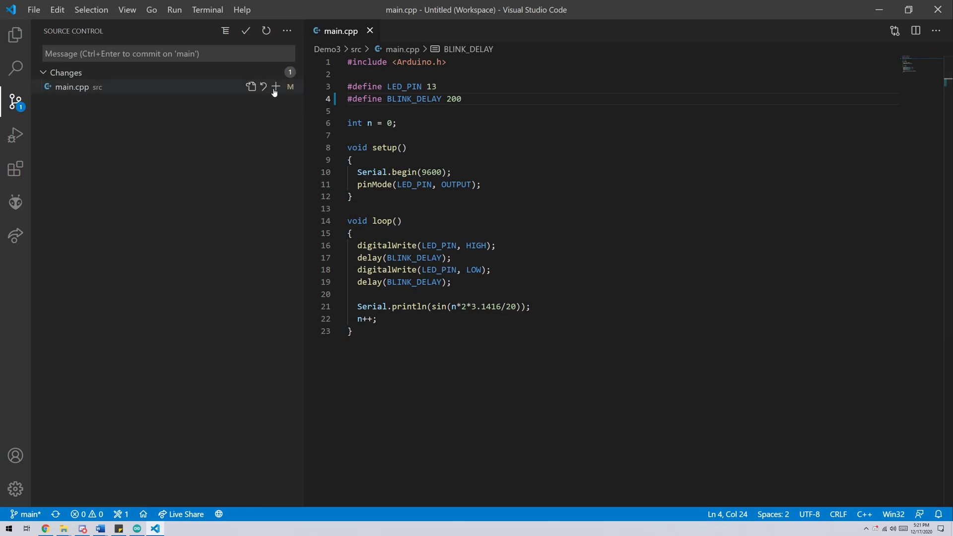
mouse_move(275, 86)
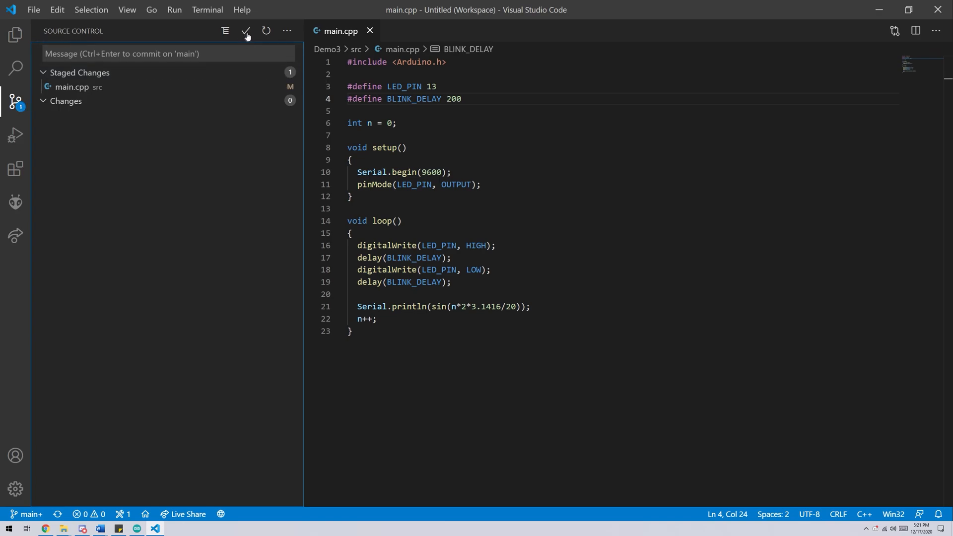
click(246, 30)
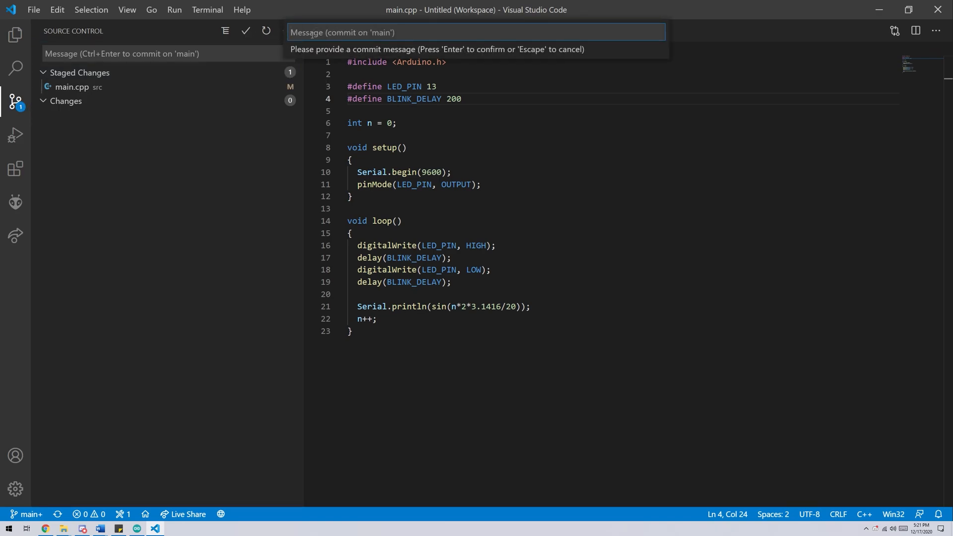
text(Slowed D)
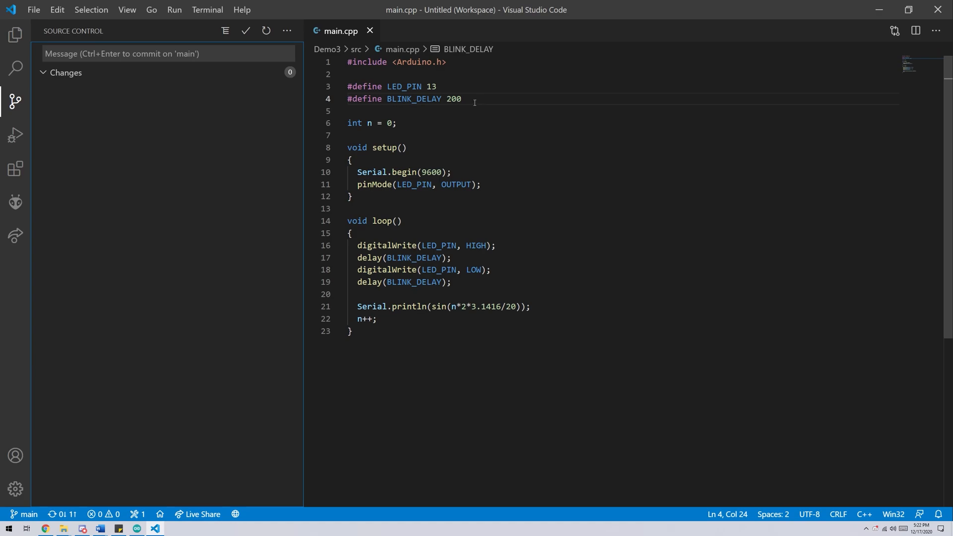
Step: Set BLINK_DELAY to 250, save, stage main.cpp and commit it as 'Slowed down more'
text(50)
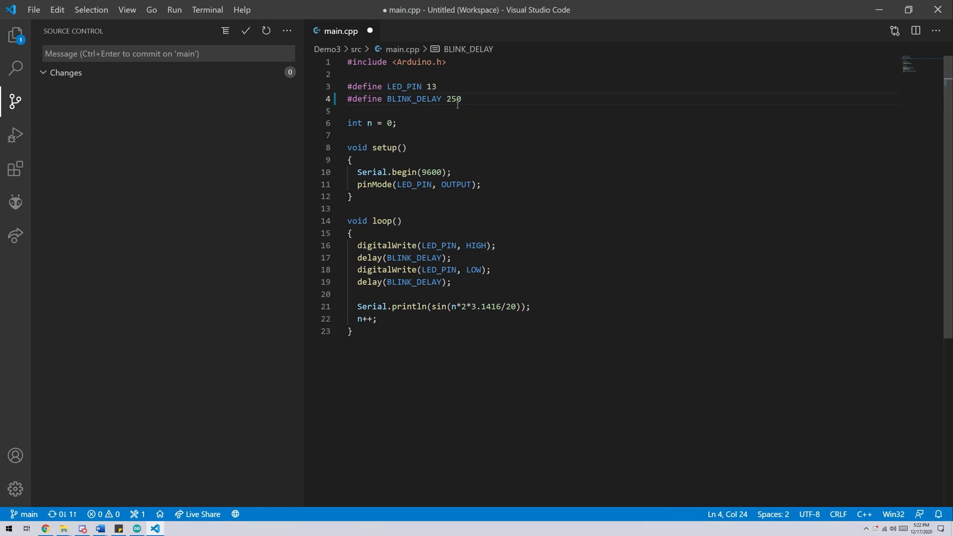
key(ctrl+s)
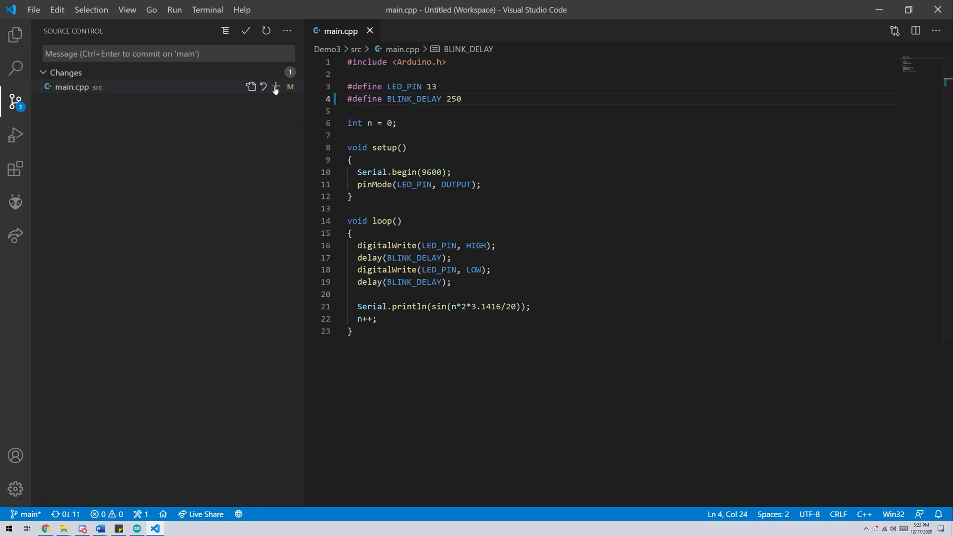
click(276, 87)
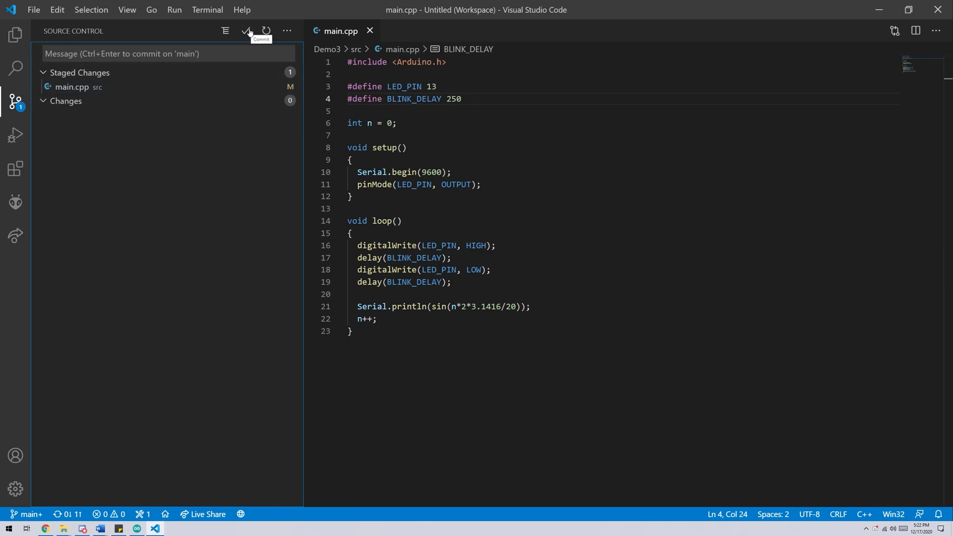
text(Slo)
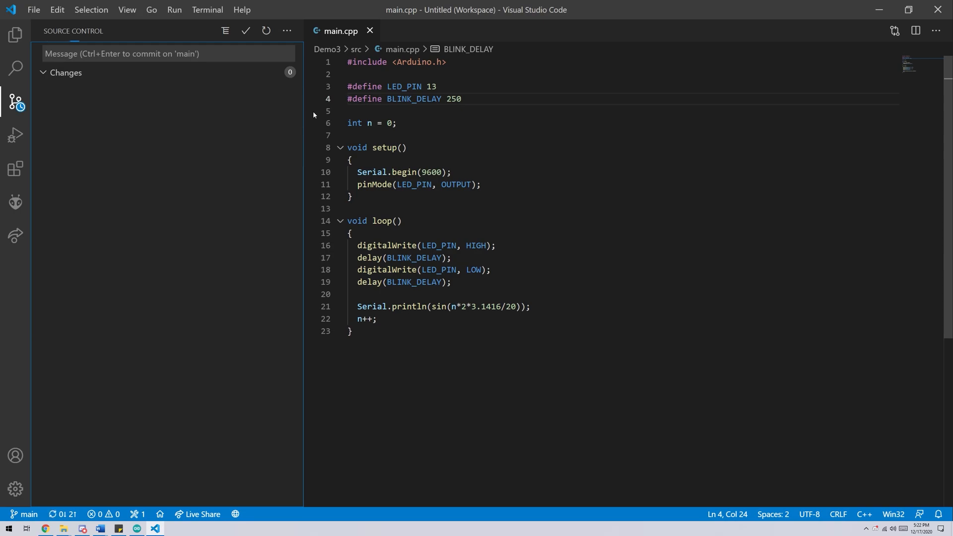
Step: Switch to the Demo3 GitHub repository page in Chrome
click(46, 527)
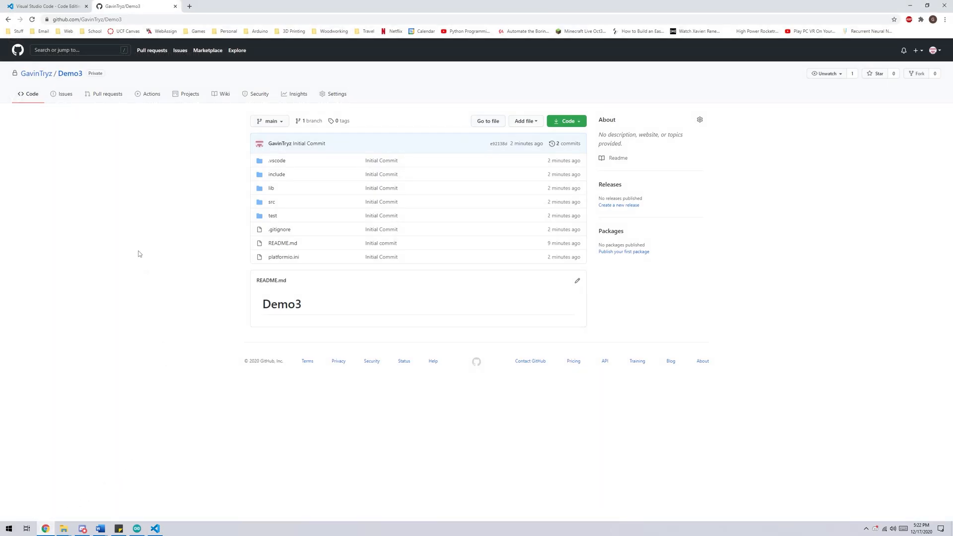
Step: Reload the Demo3 repository page and view its commit history listing all four commits
click(32, 19)
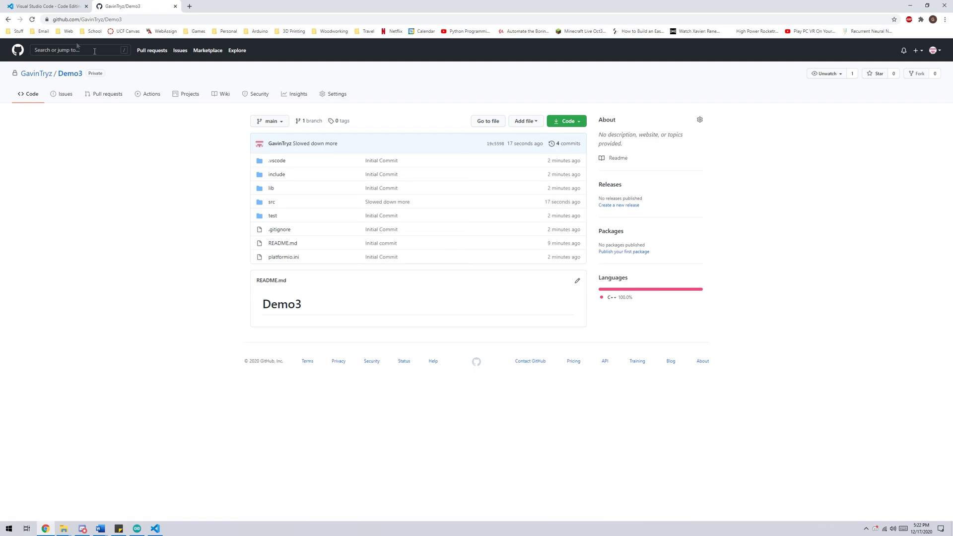
mouse_move(524, 143)
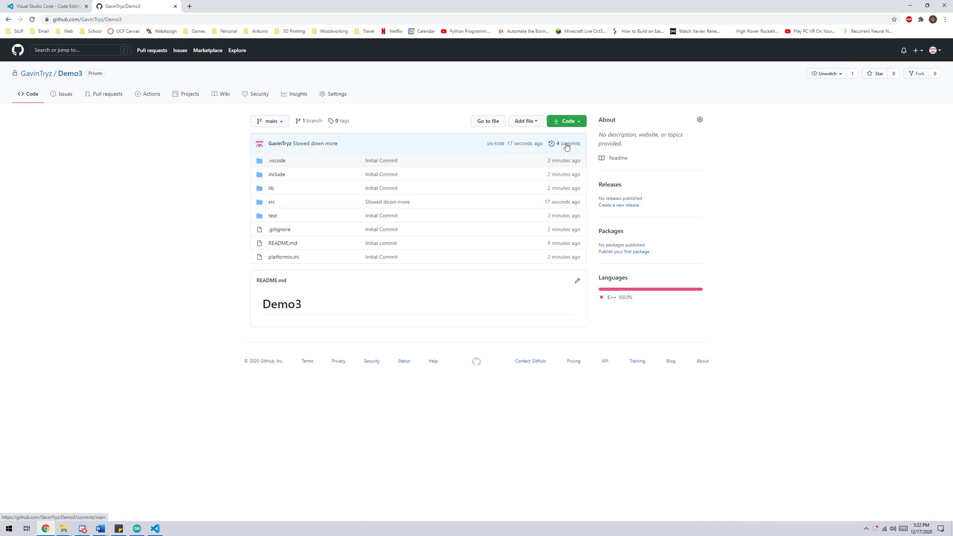
click(567, 143)
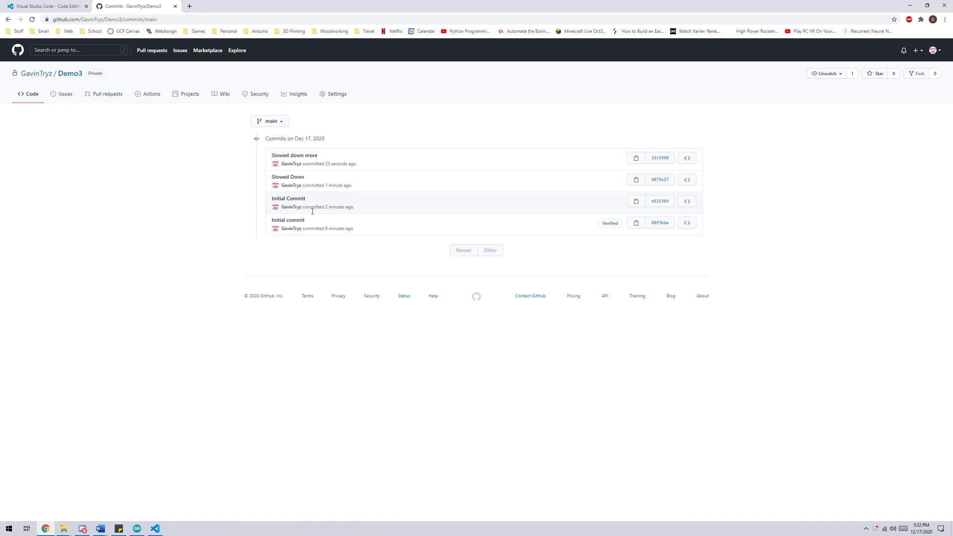
mouse_move(321, 212)
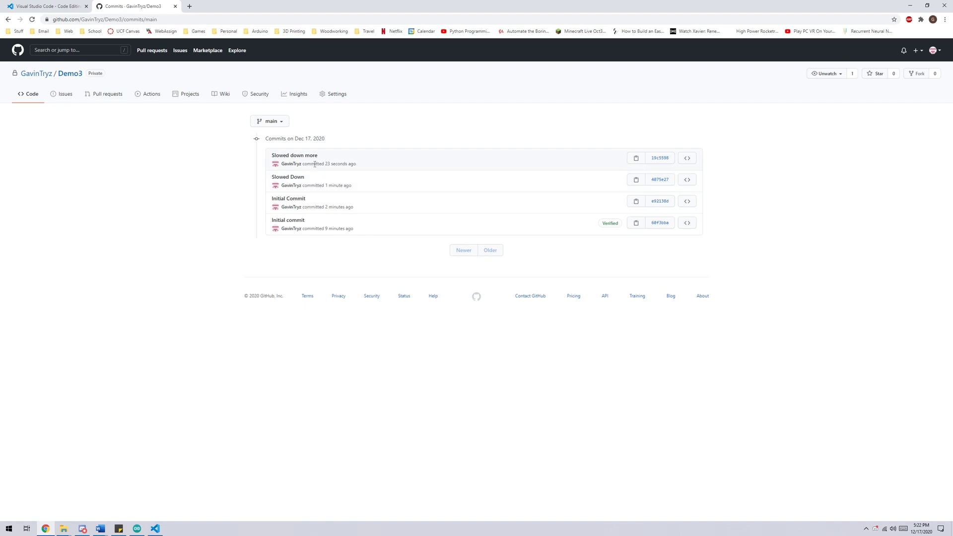
mouse_move(323, 173)
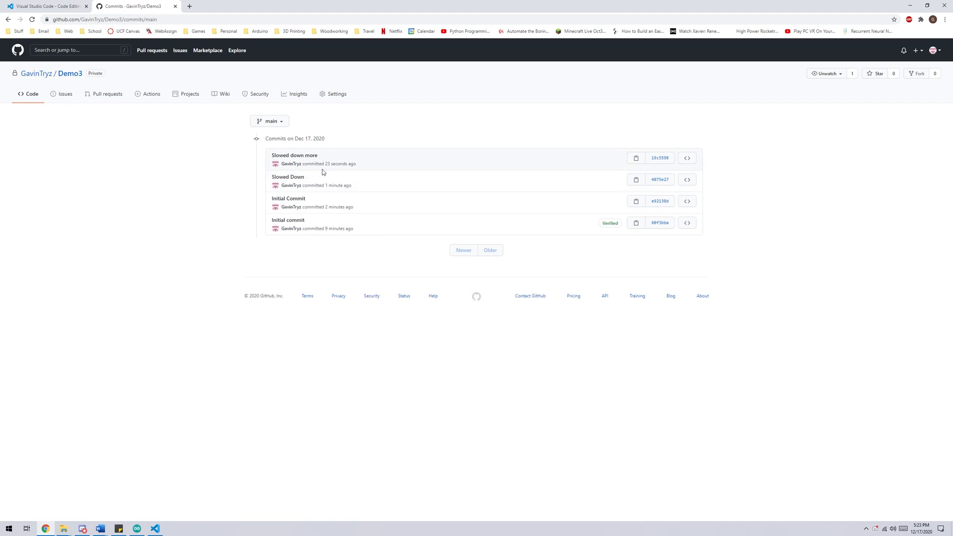